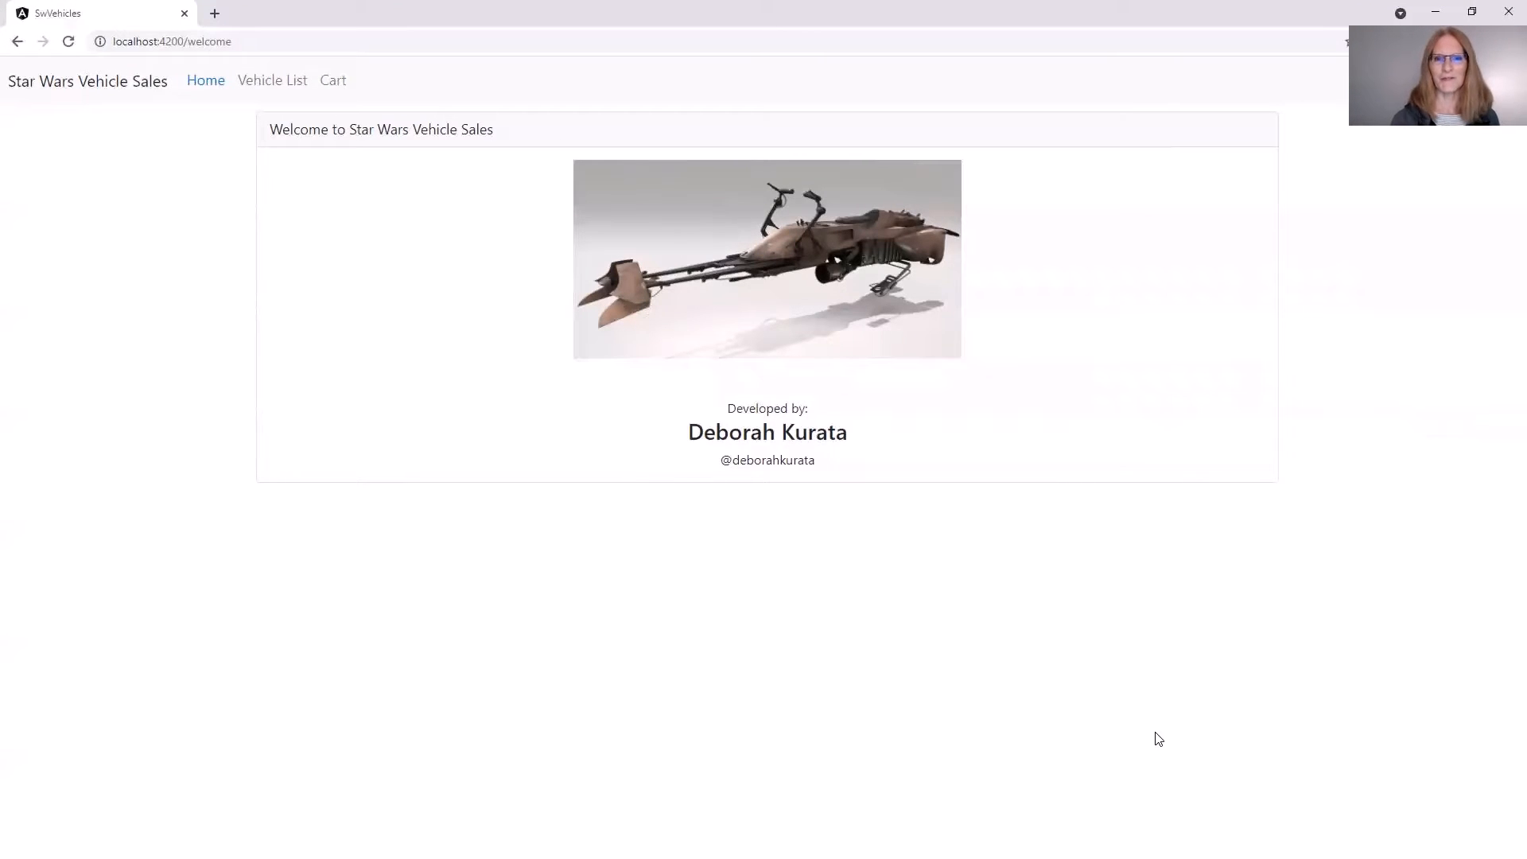
{"action": "mouse_move", "coordinate": [1227, 624]}
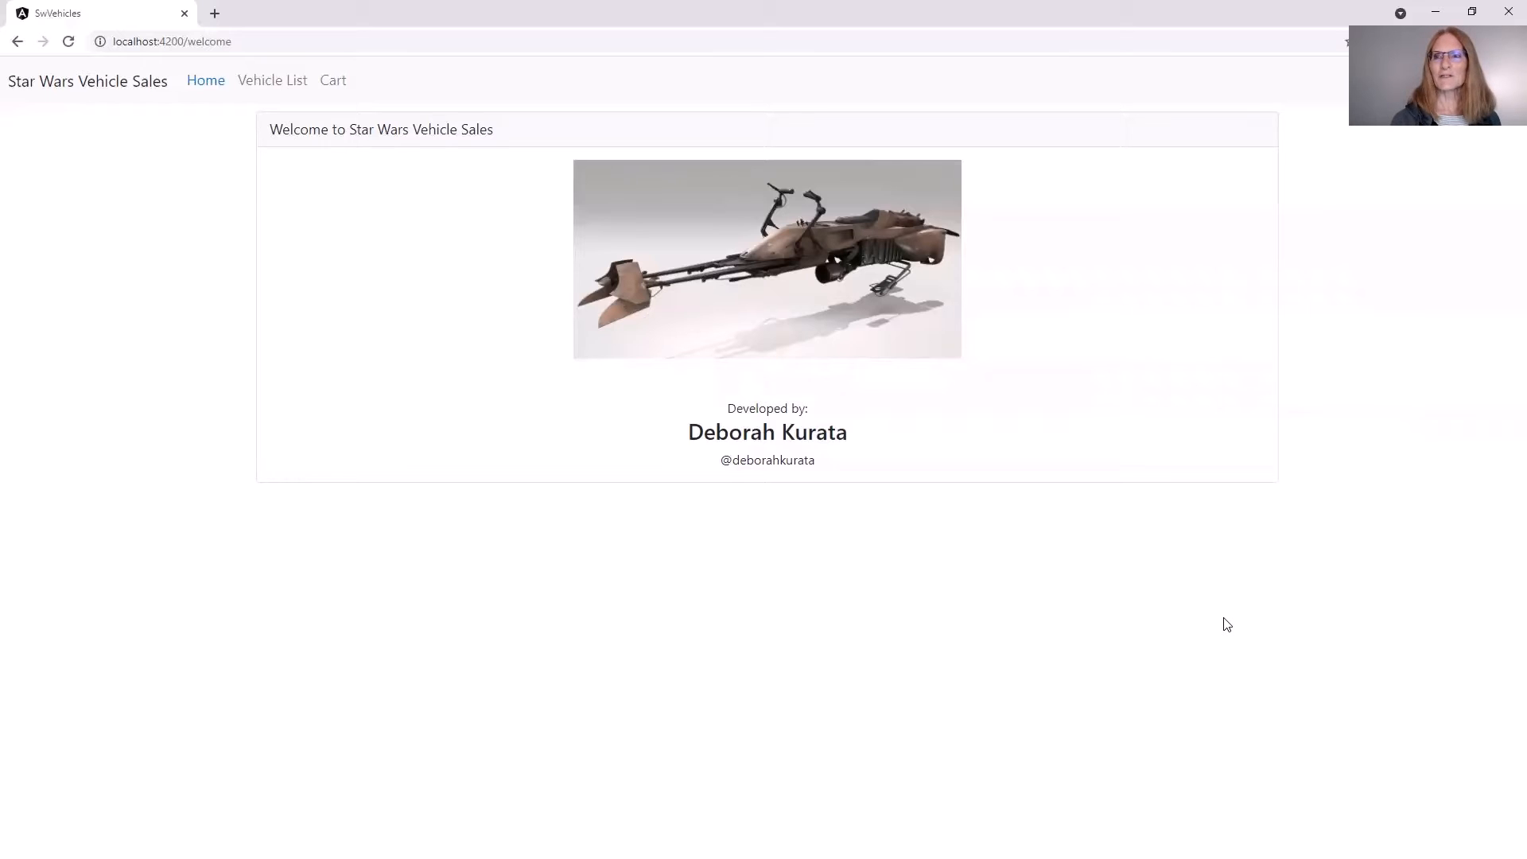
{"action": "mouse_move", "coordinate": [273, 80]}
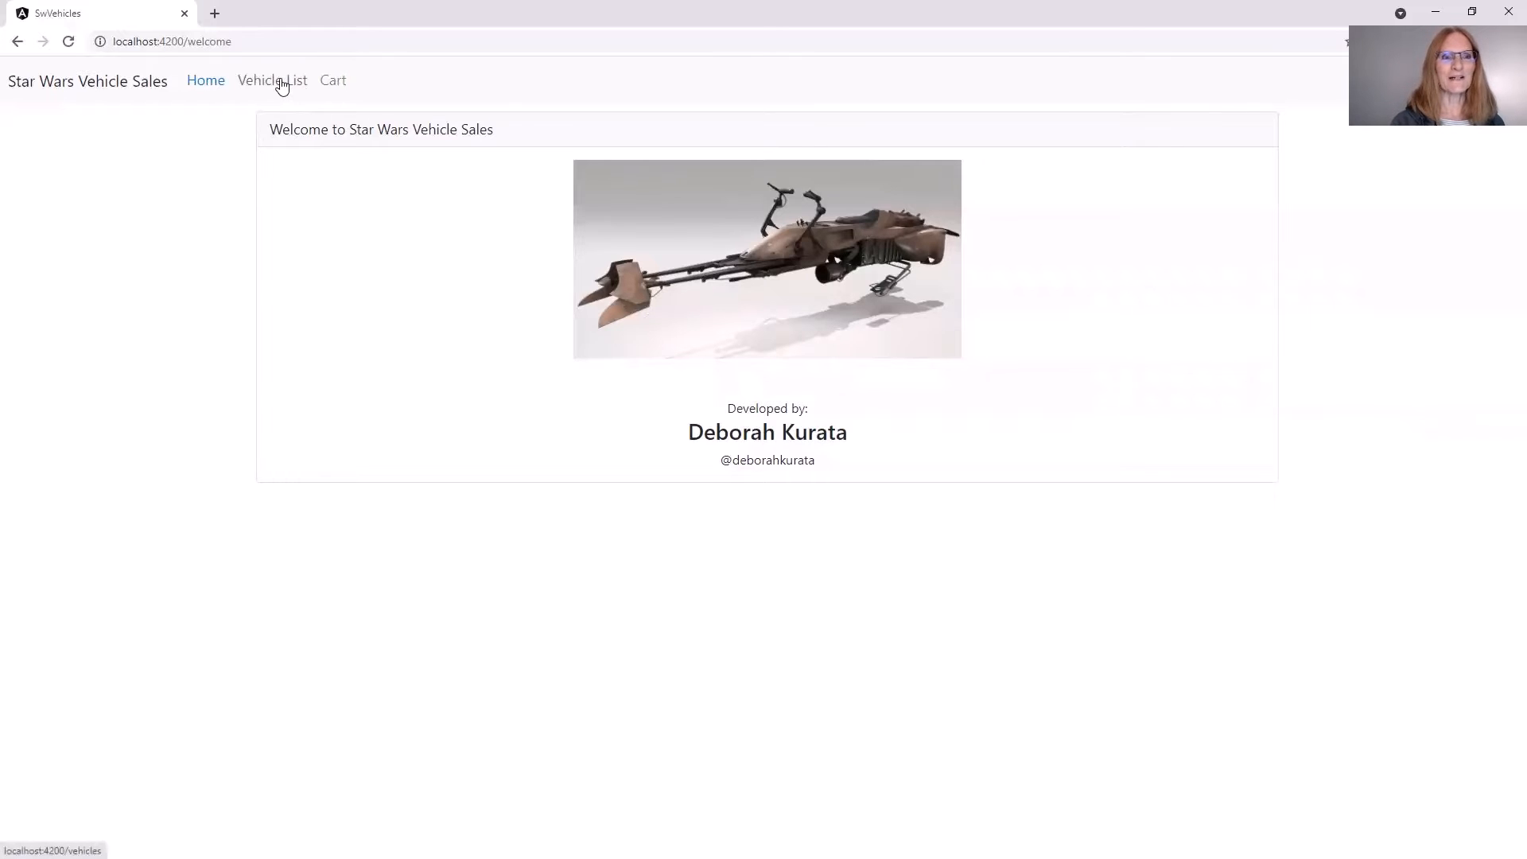
- Filter the vehicle list by the starfighter classification, showing five vehicles
{"action": "left_click", "coordinate": [273, 80]}
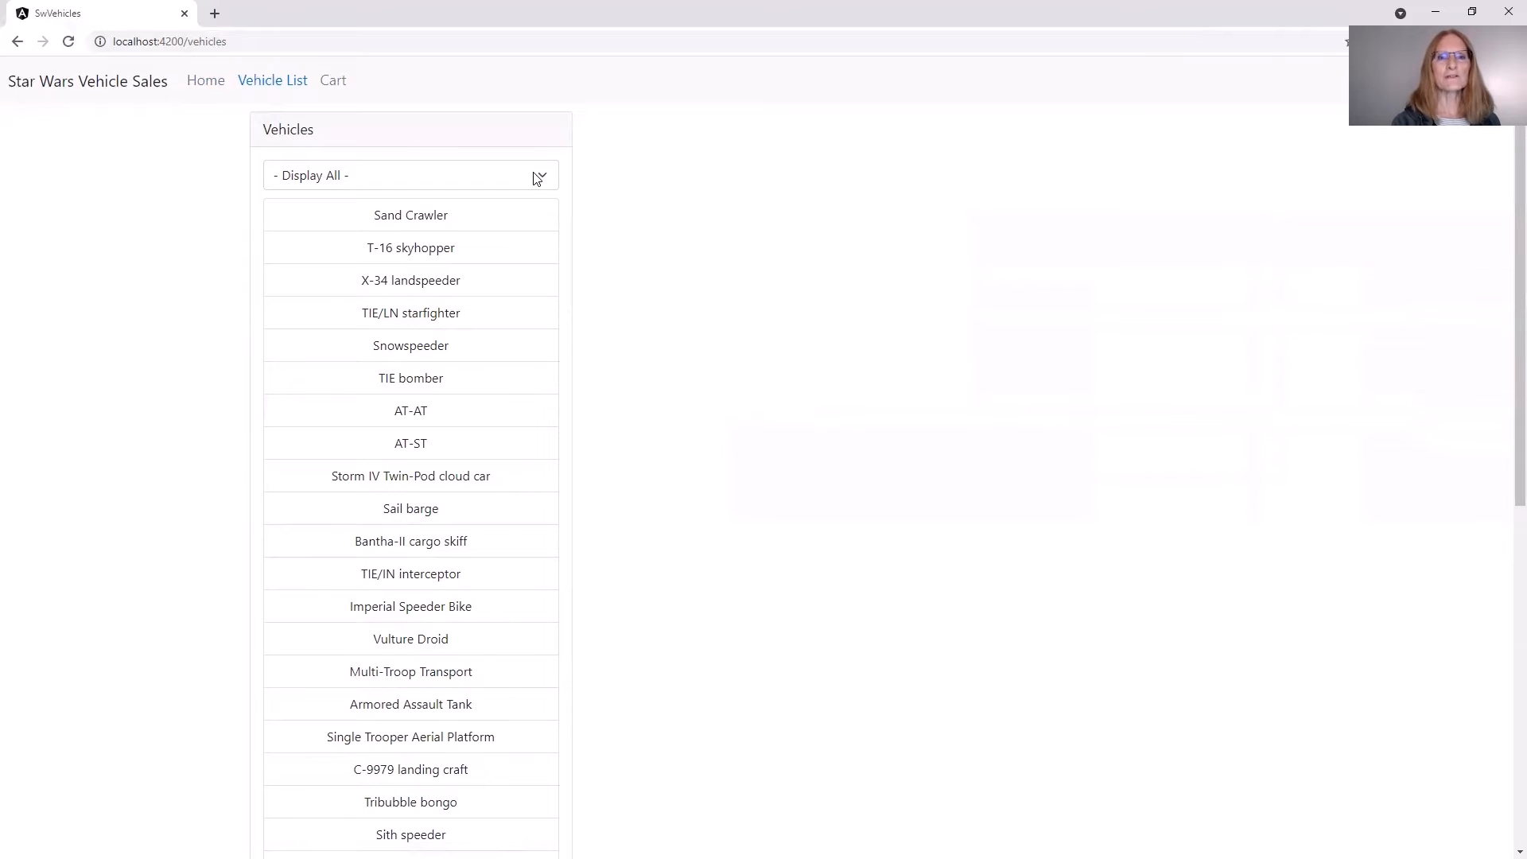
{"action": "left_click", "coordinate": [410, 175]}
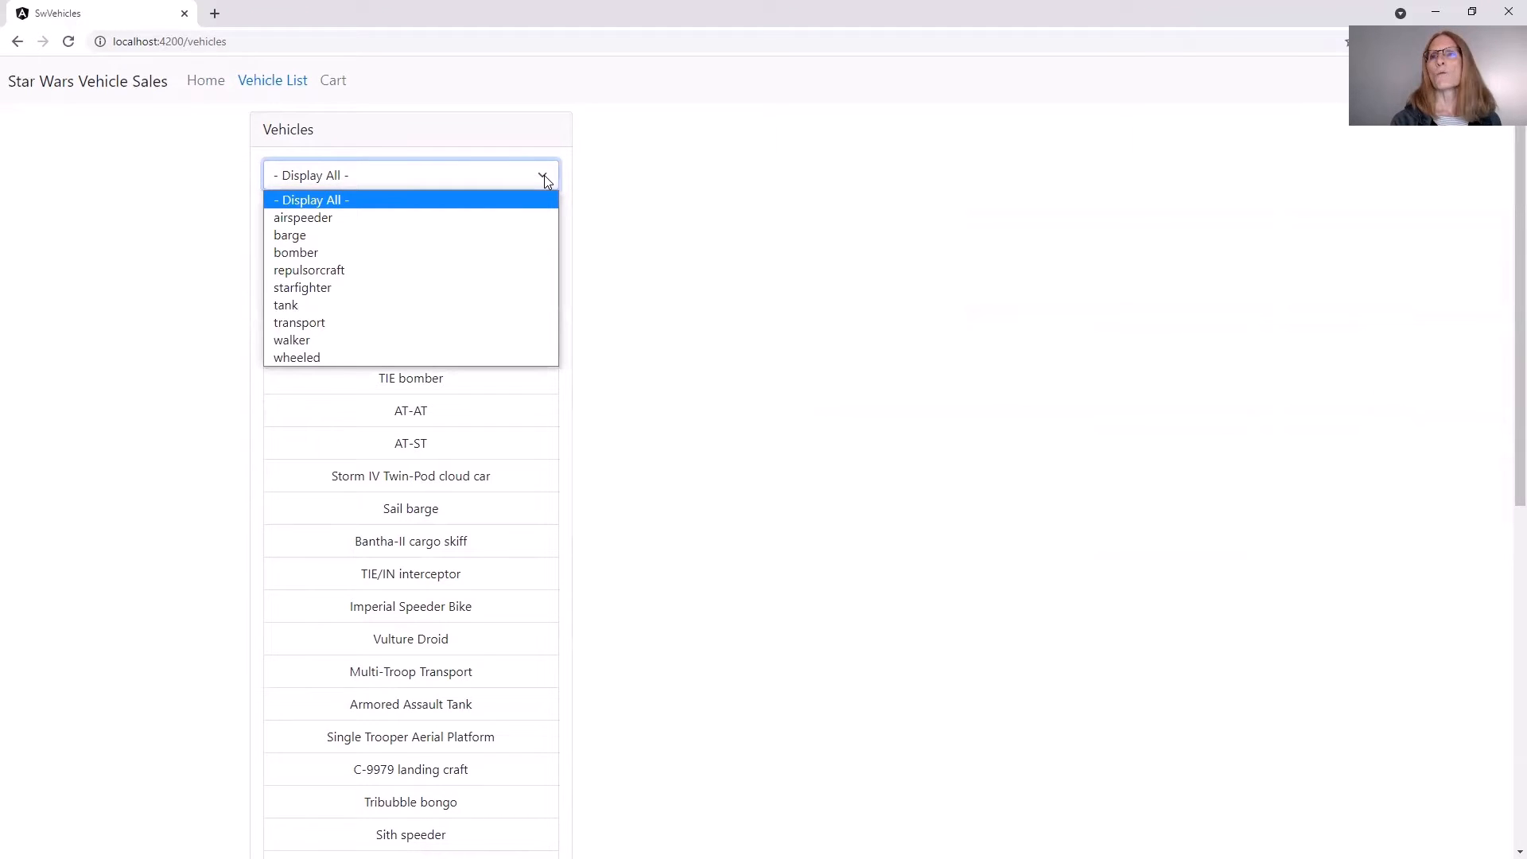
{"action": "mouse_move", "coordinate": [303, 287]}
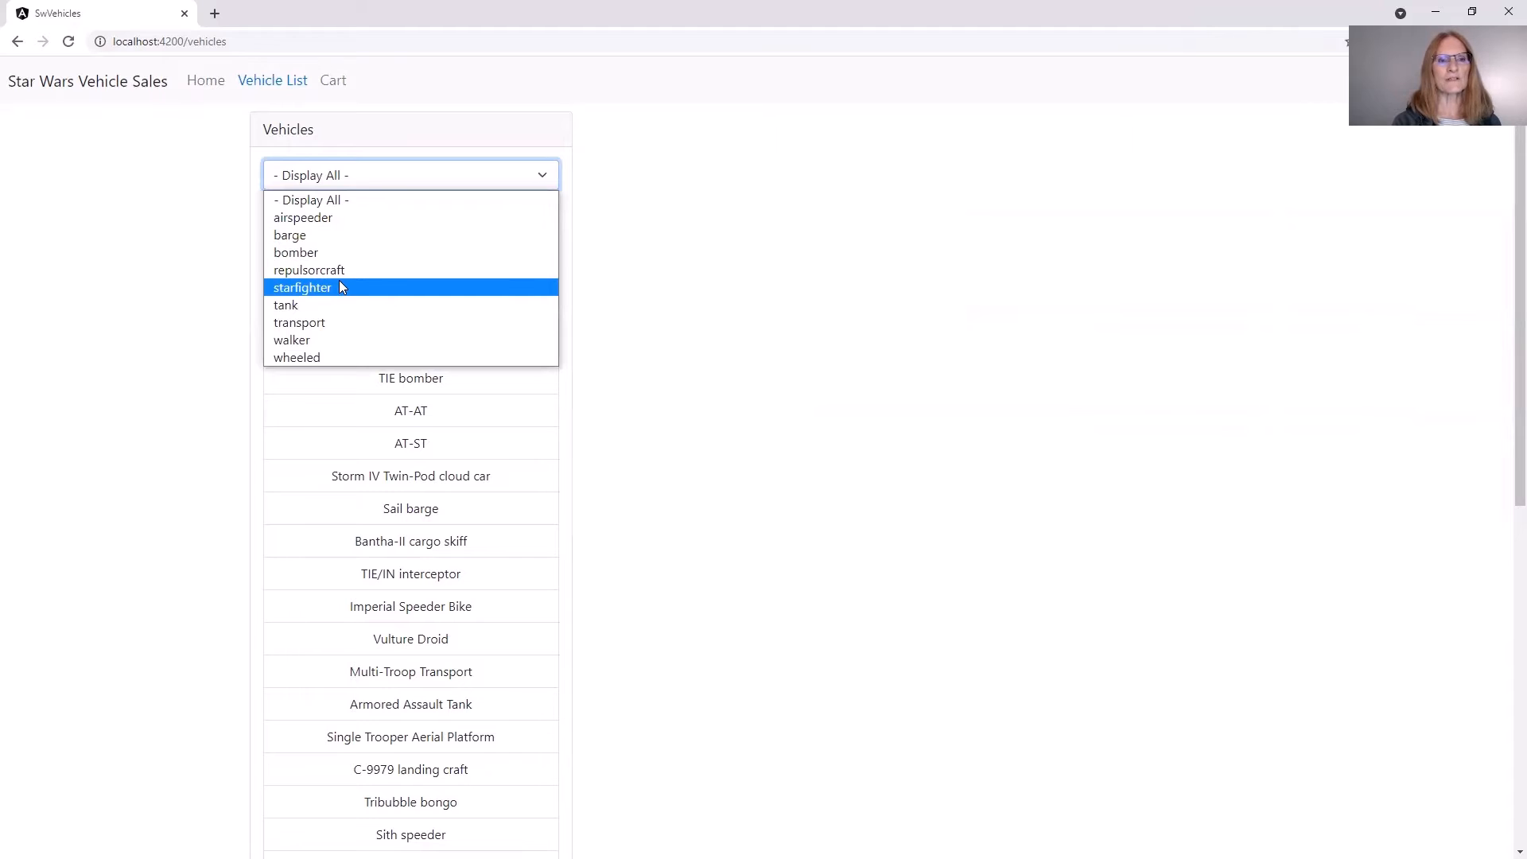
{"action": "left_click", "coordinate": [303, 286]}
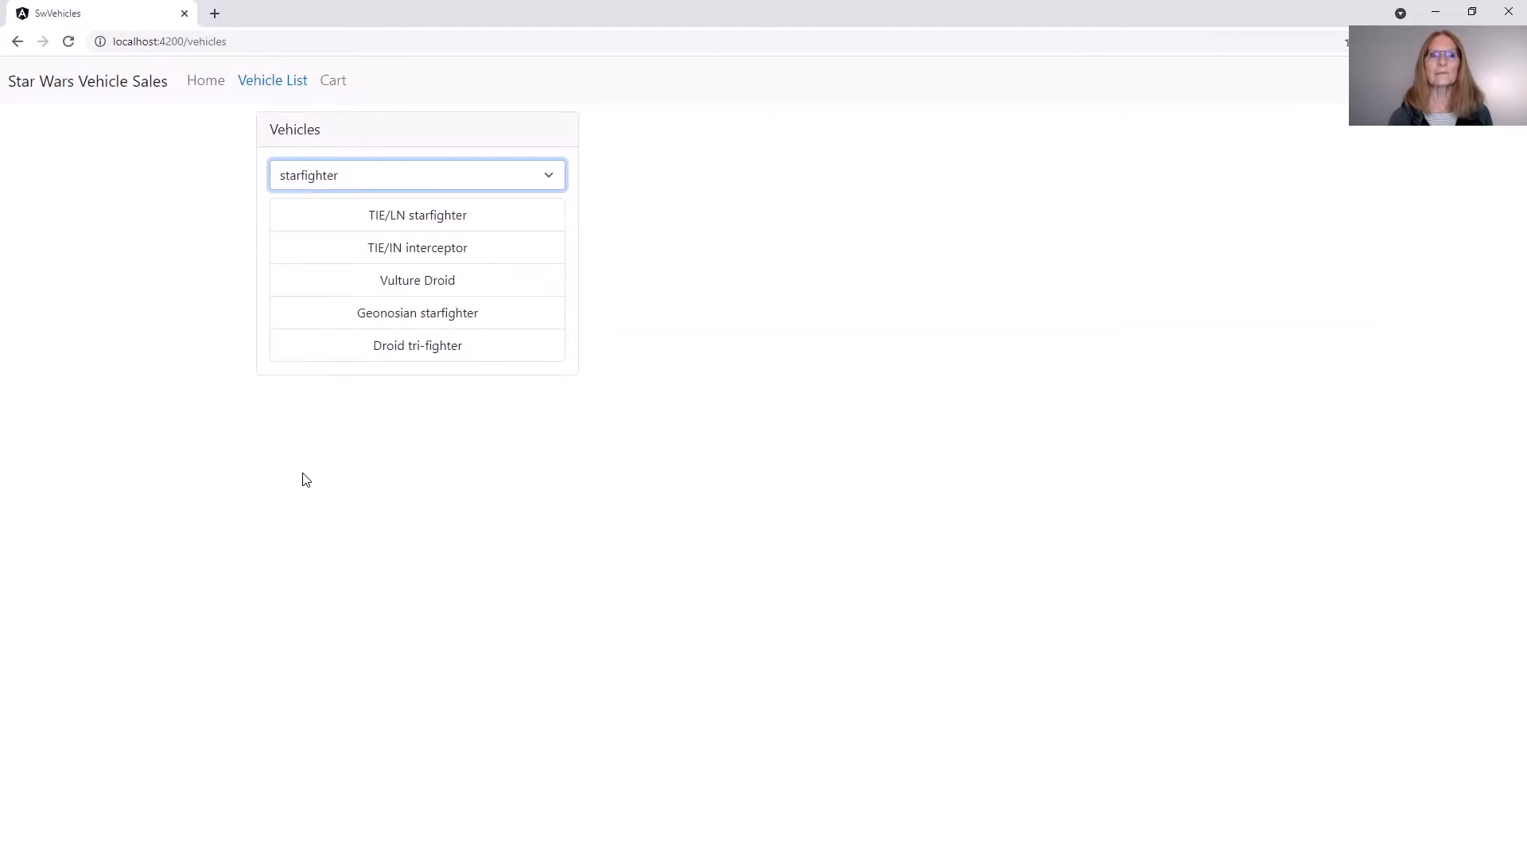
{"action": "mouse_move", "coordinate": [424, 279]}
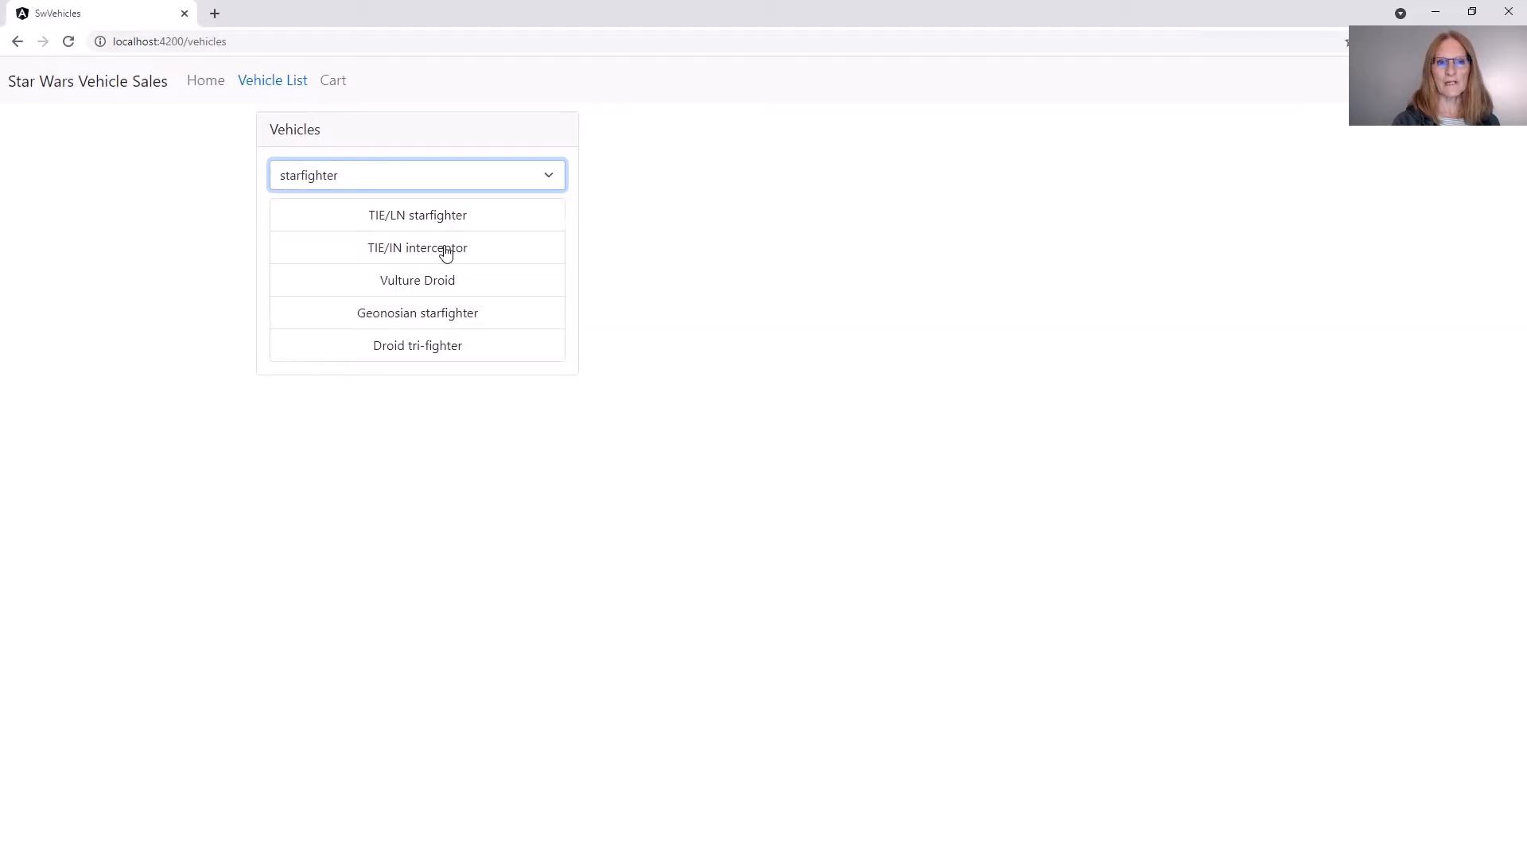
- Add the TIE/IN interceptor, then restore Display All and add the Sith speeder
{"action": "left_click", "coordinate": [417, 248]}
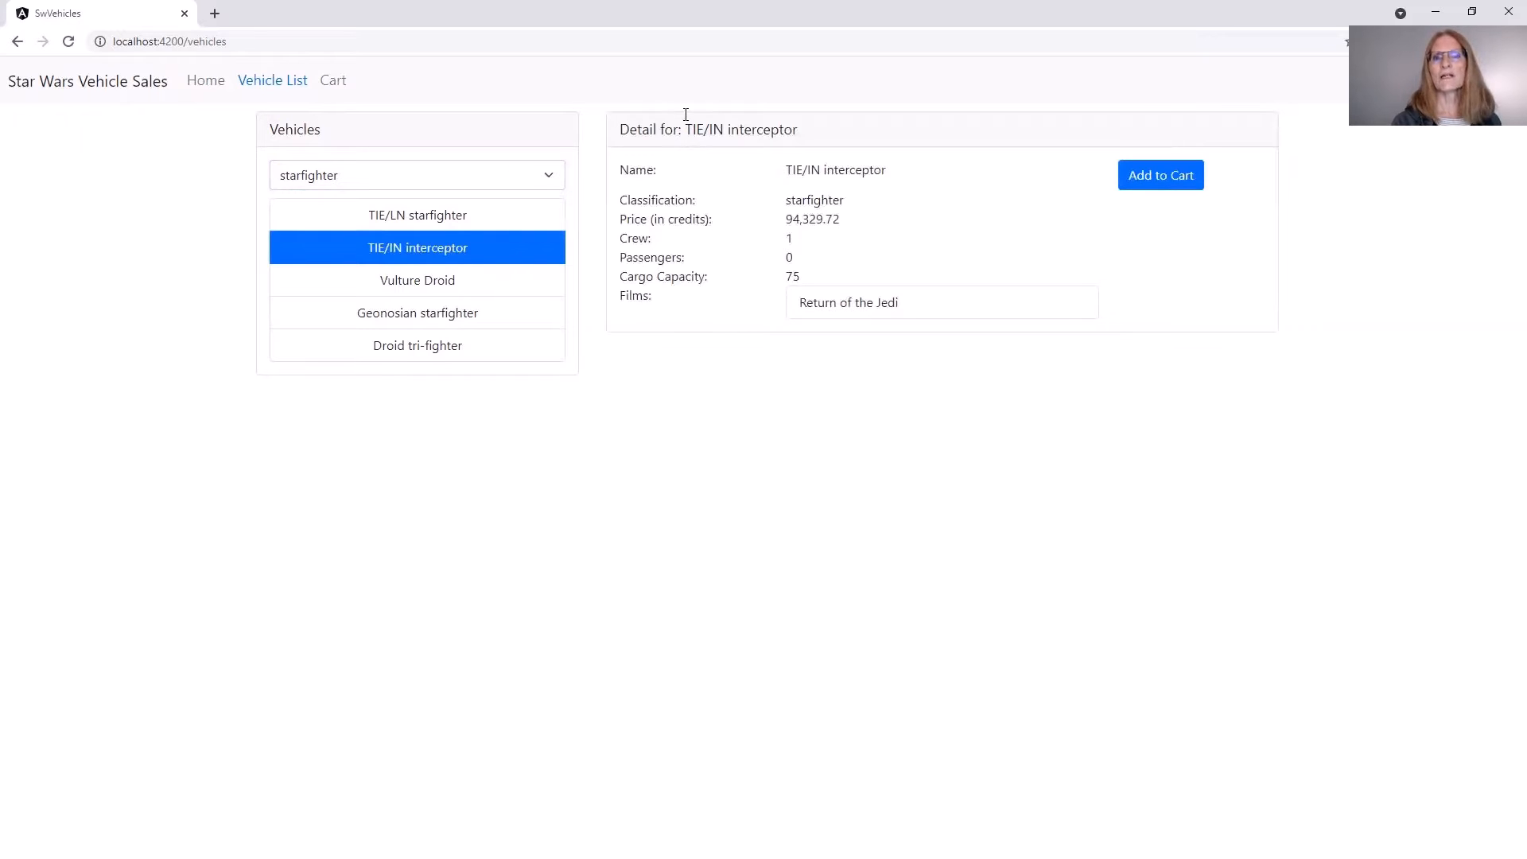
{"action": "mouse_move", "coordinate": [768, 386]}
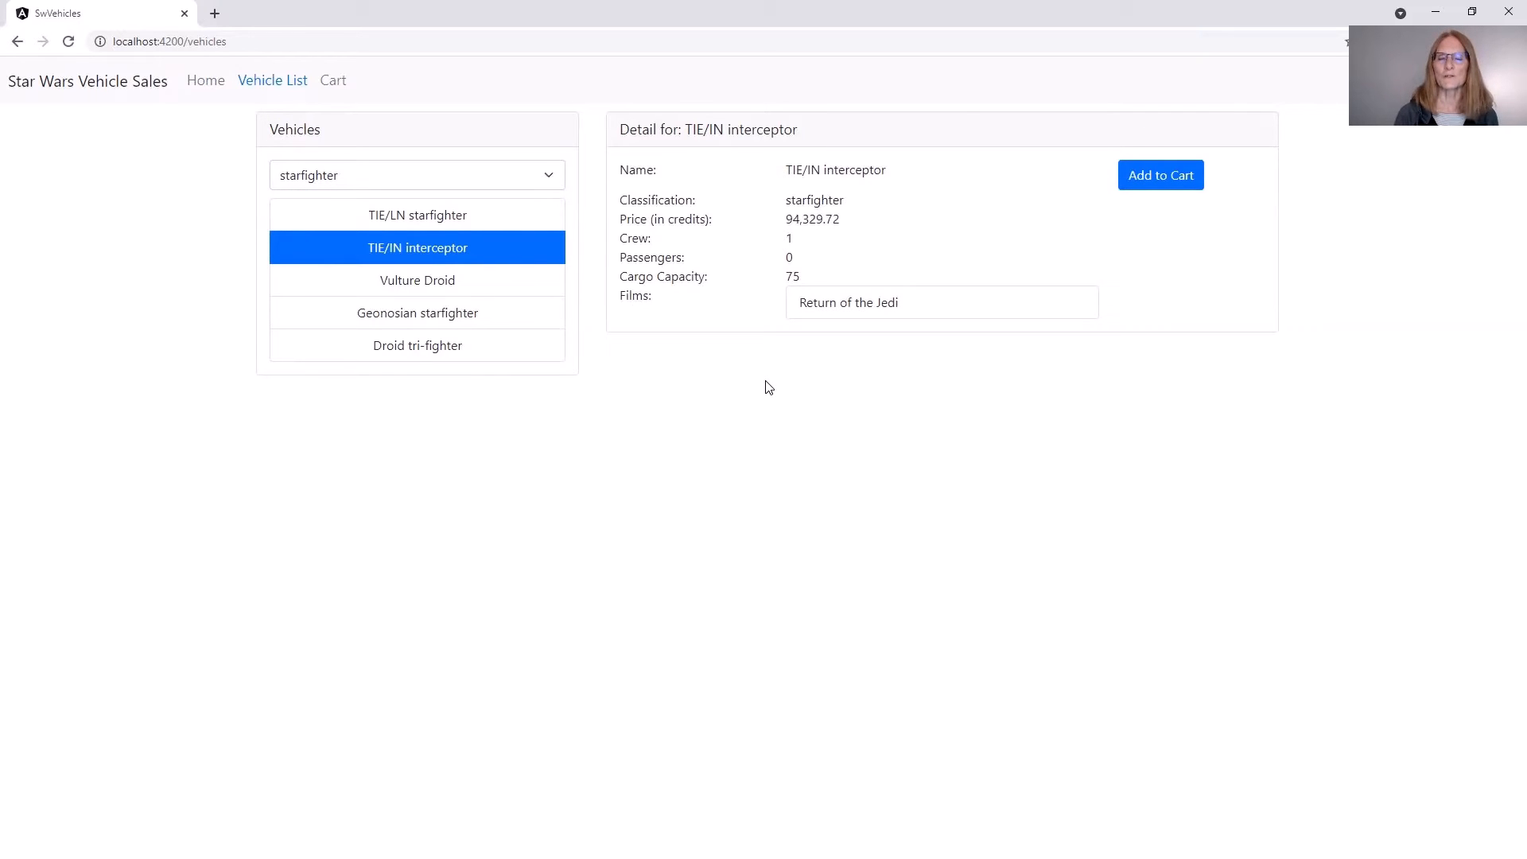
{"action": "mouse_move", "coordinate": [1090, 217]}
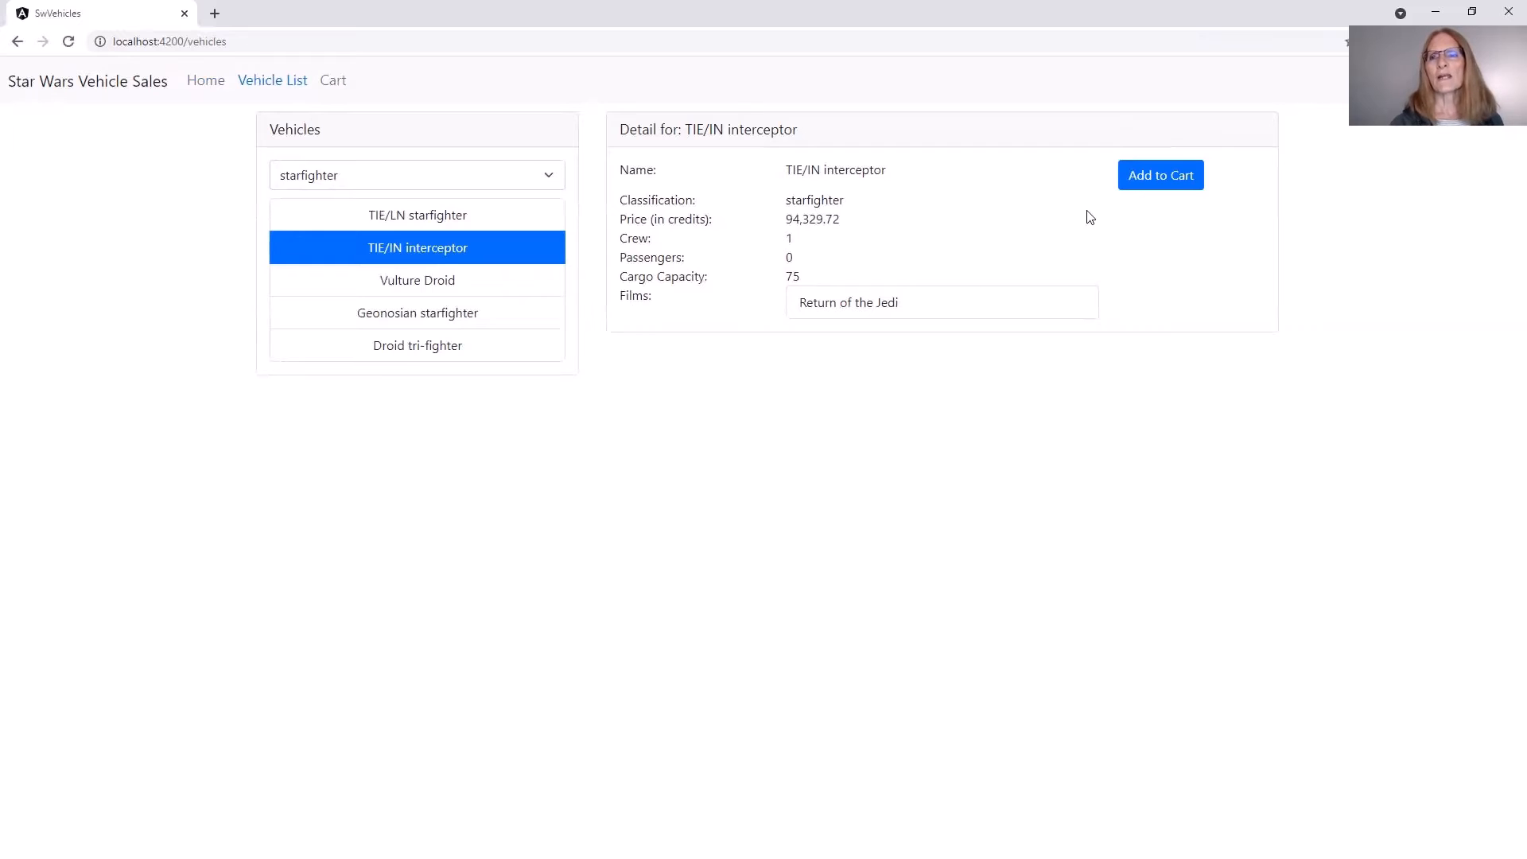
{"action": "left_click", "coordinate": [1159, 175]}
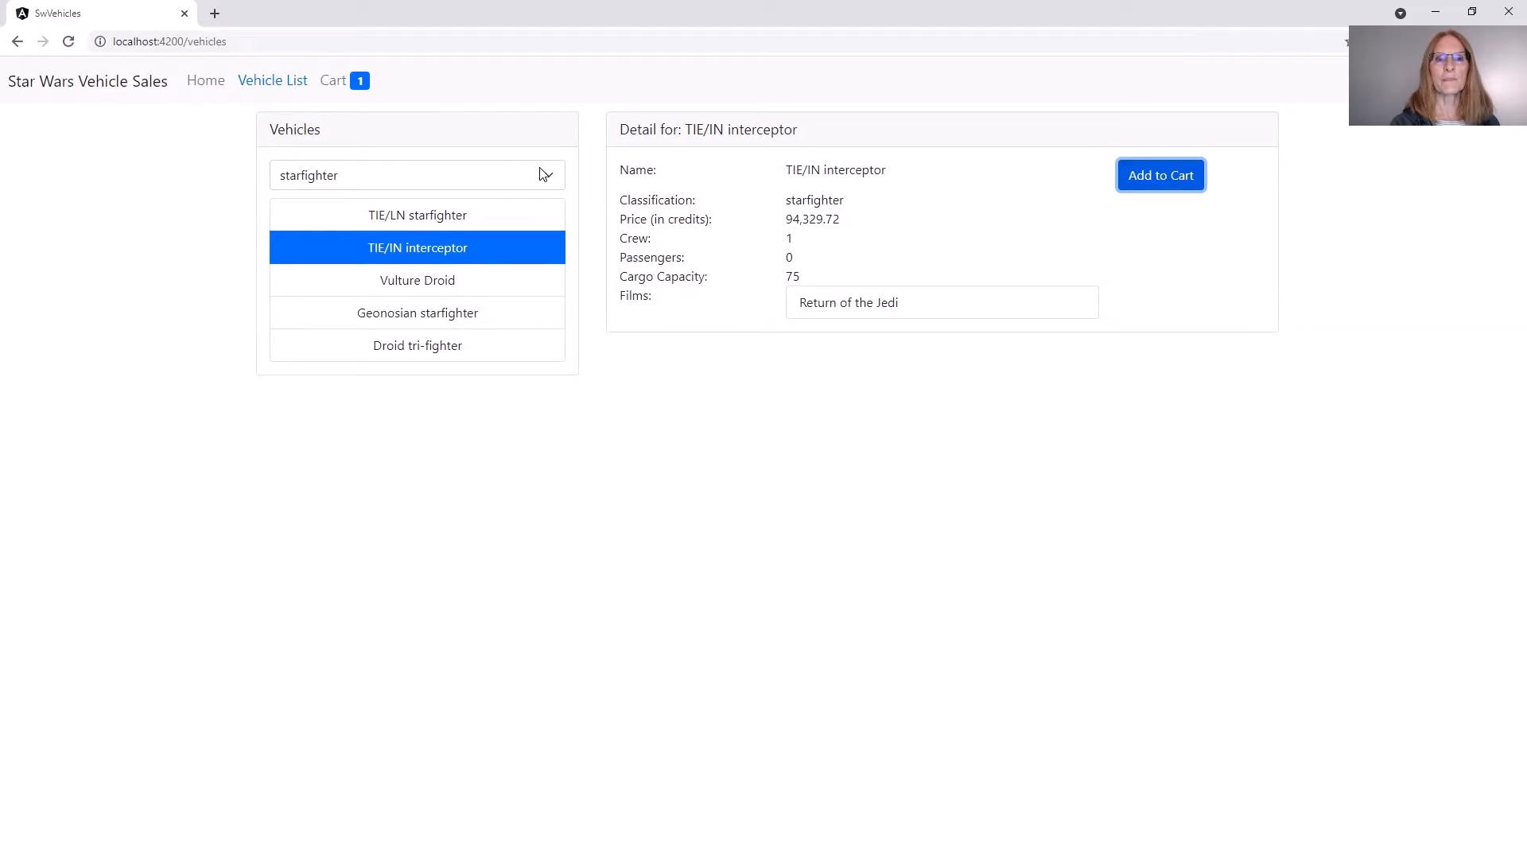
{"action": "left_click", "coordinate": [416, 175]}
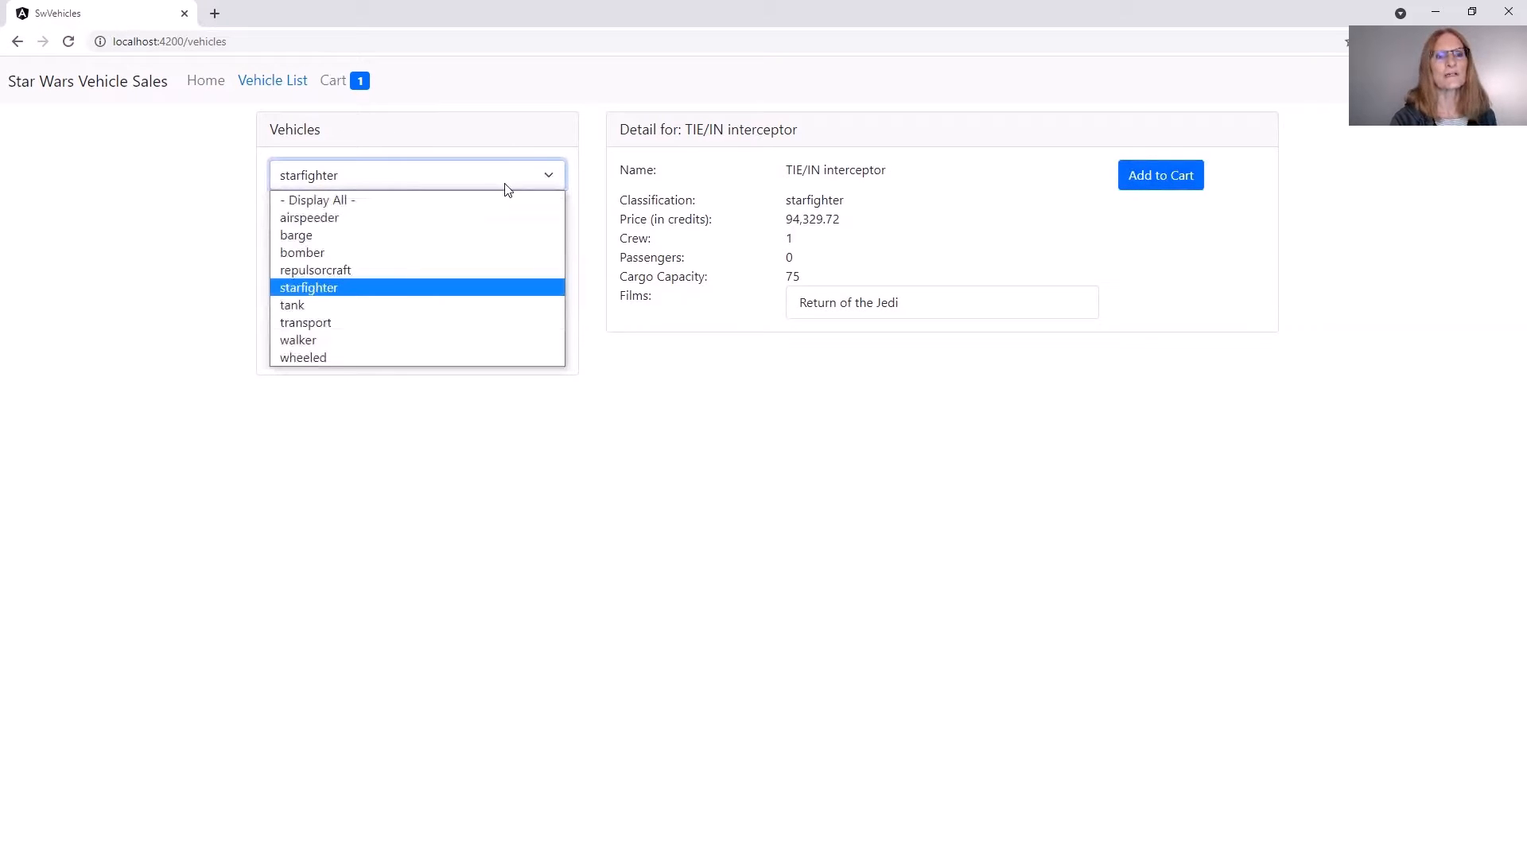
{"action": "left_click", "coordinate": [317, 200]}
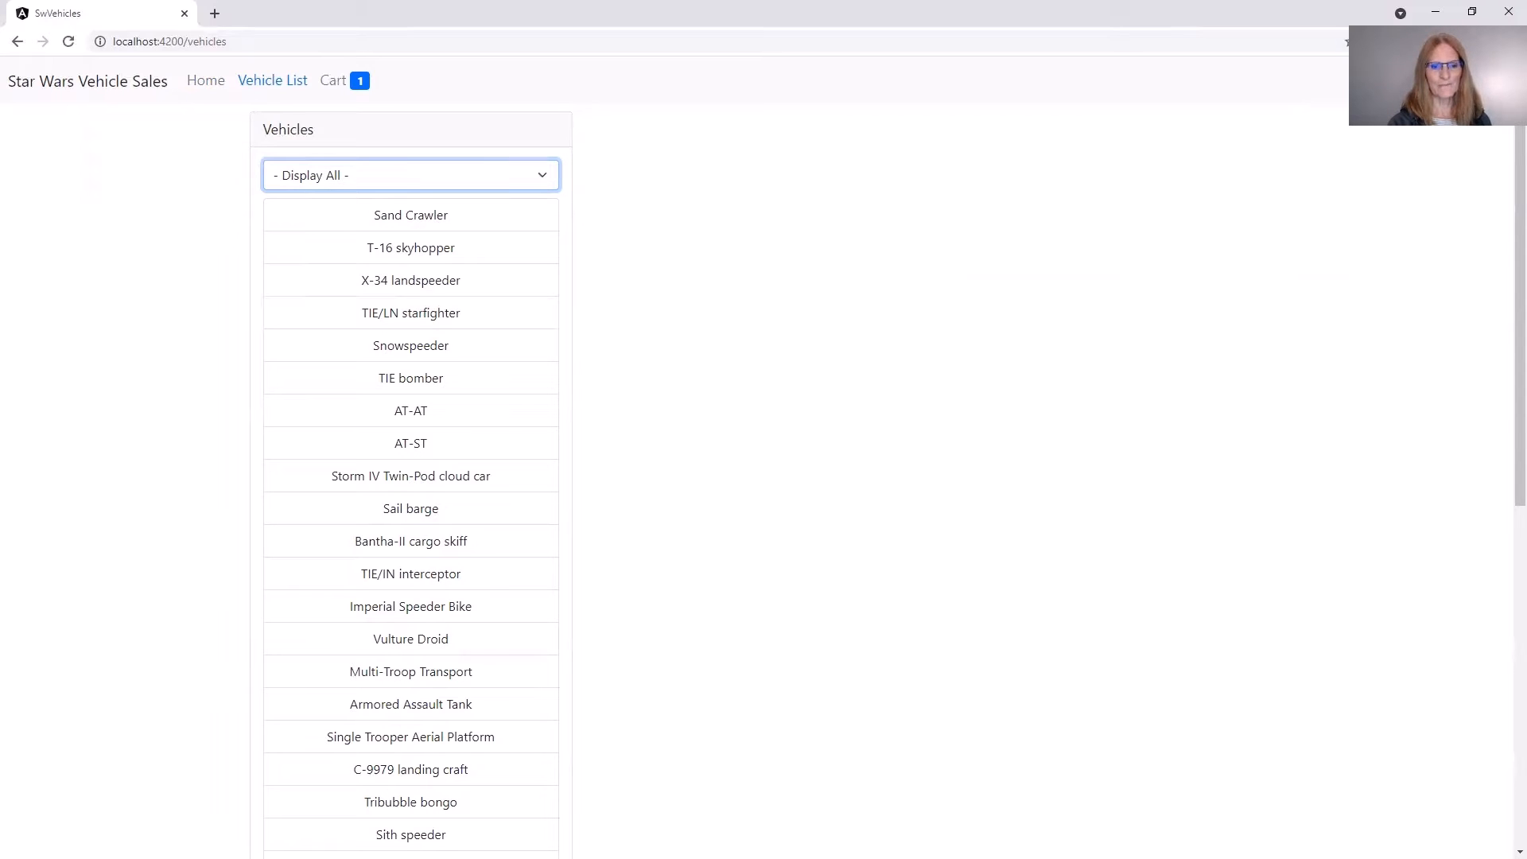
{"action": "left_click", "coordinate": [410, 833]}
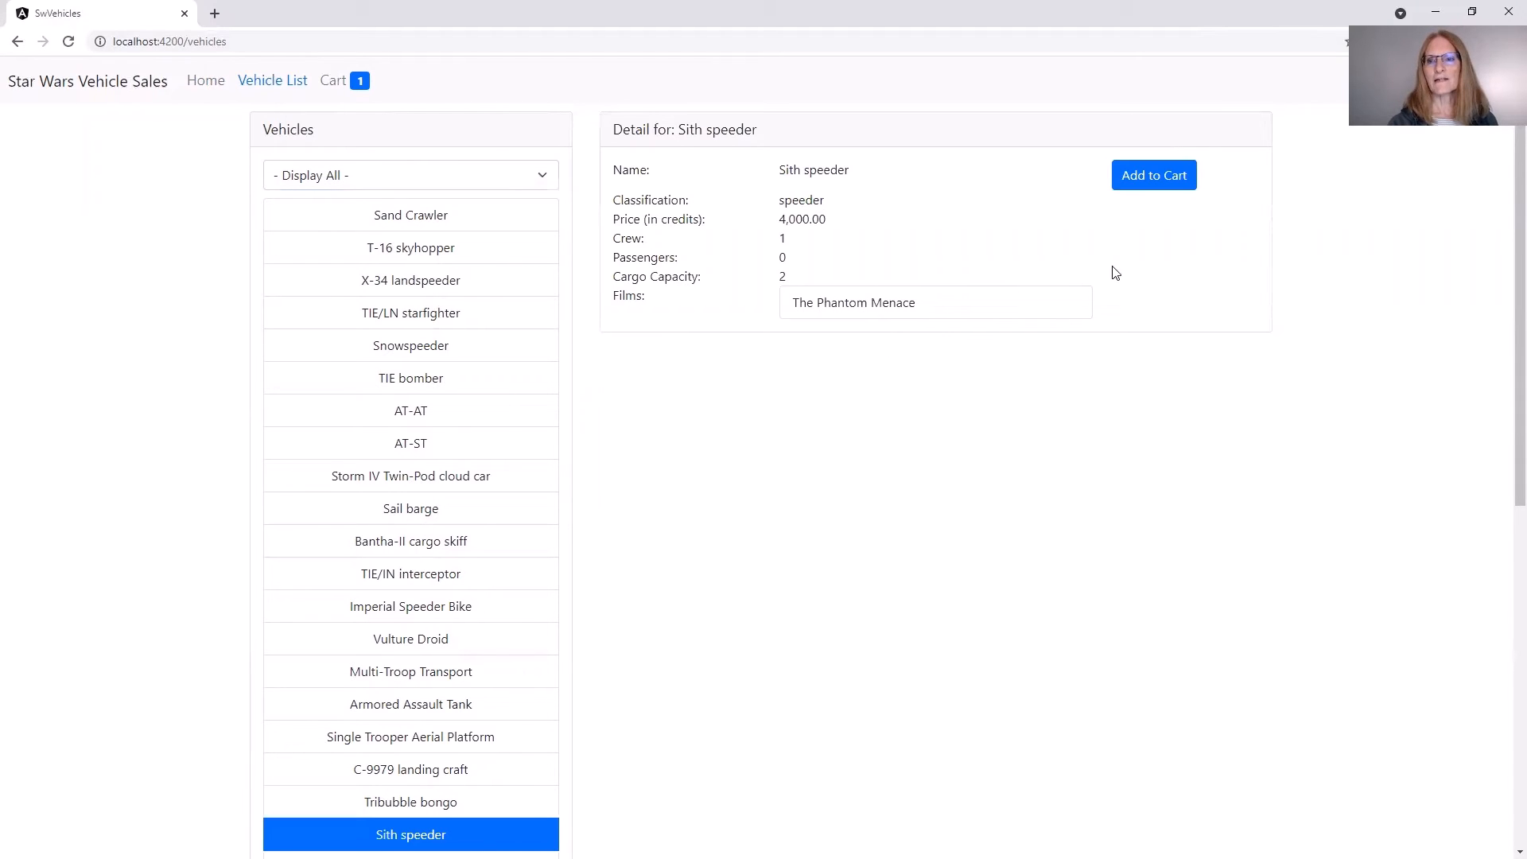
{"action": "left_click", "coordinate": [1154, 175]}
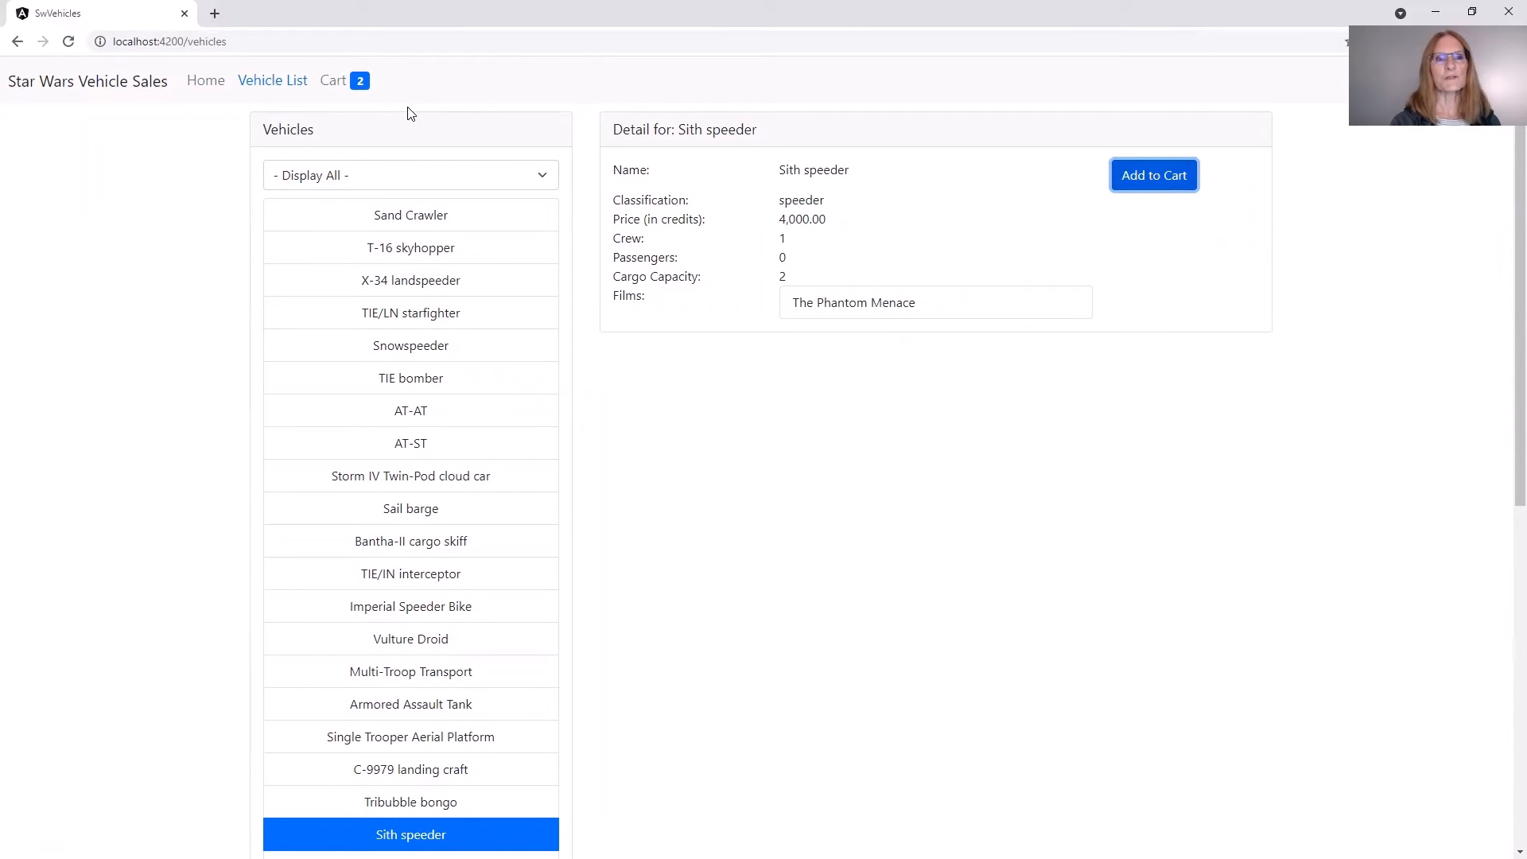
- Set the Sith speeder quantity to 2 in the cart, total 113,330.16
{"action": "left_click", "coordinate": [332, 80]}
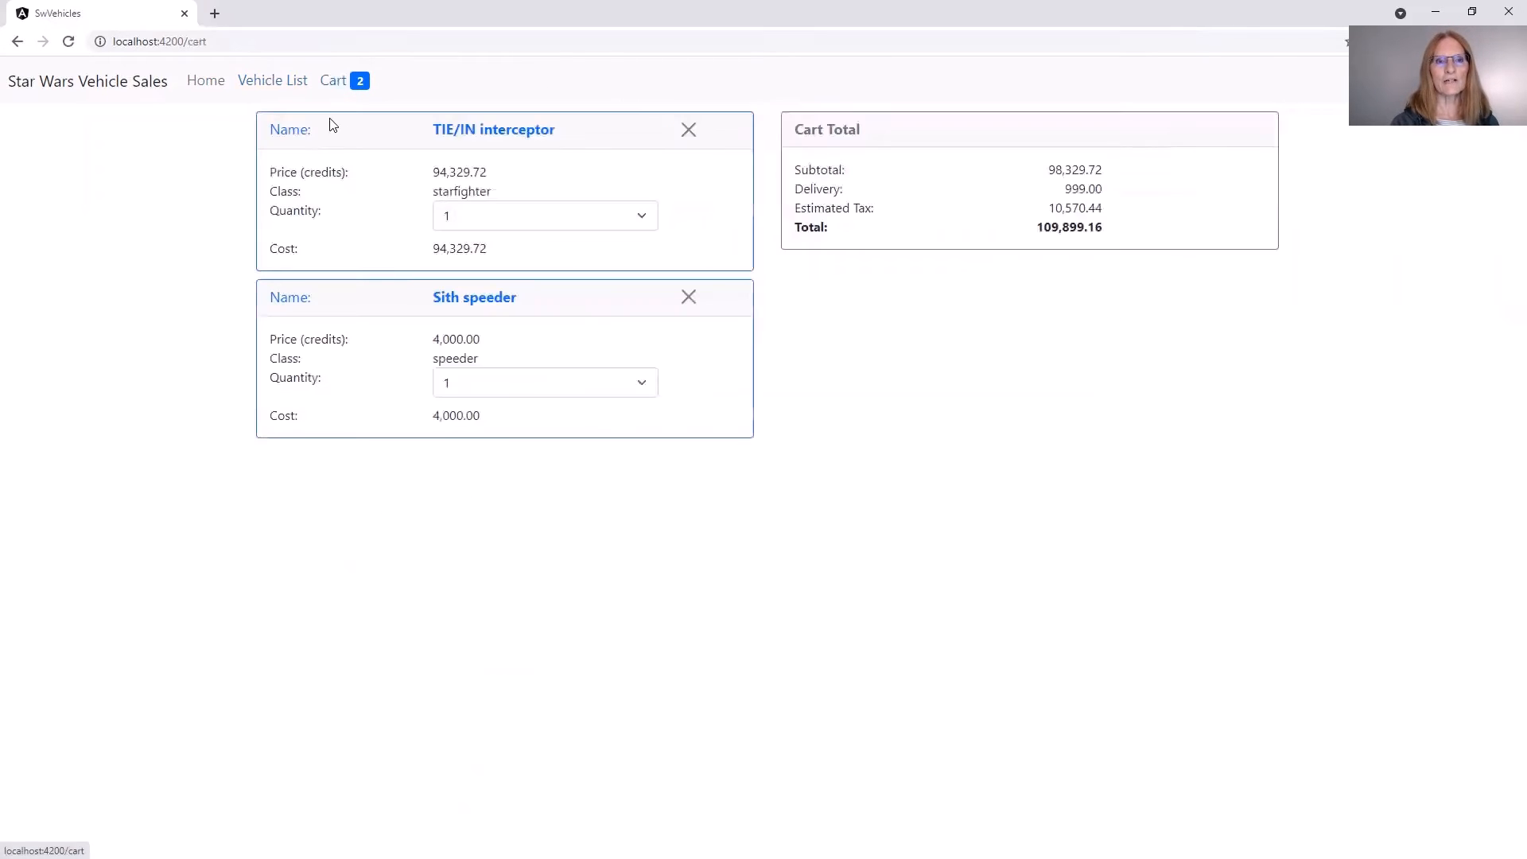
{"action": "mouse_move", "coordinate": [580, 443]}
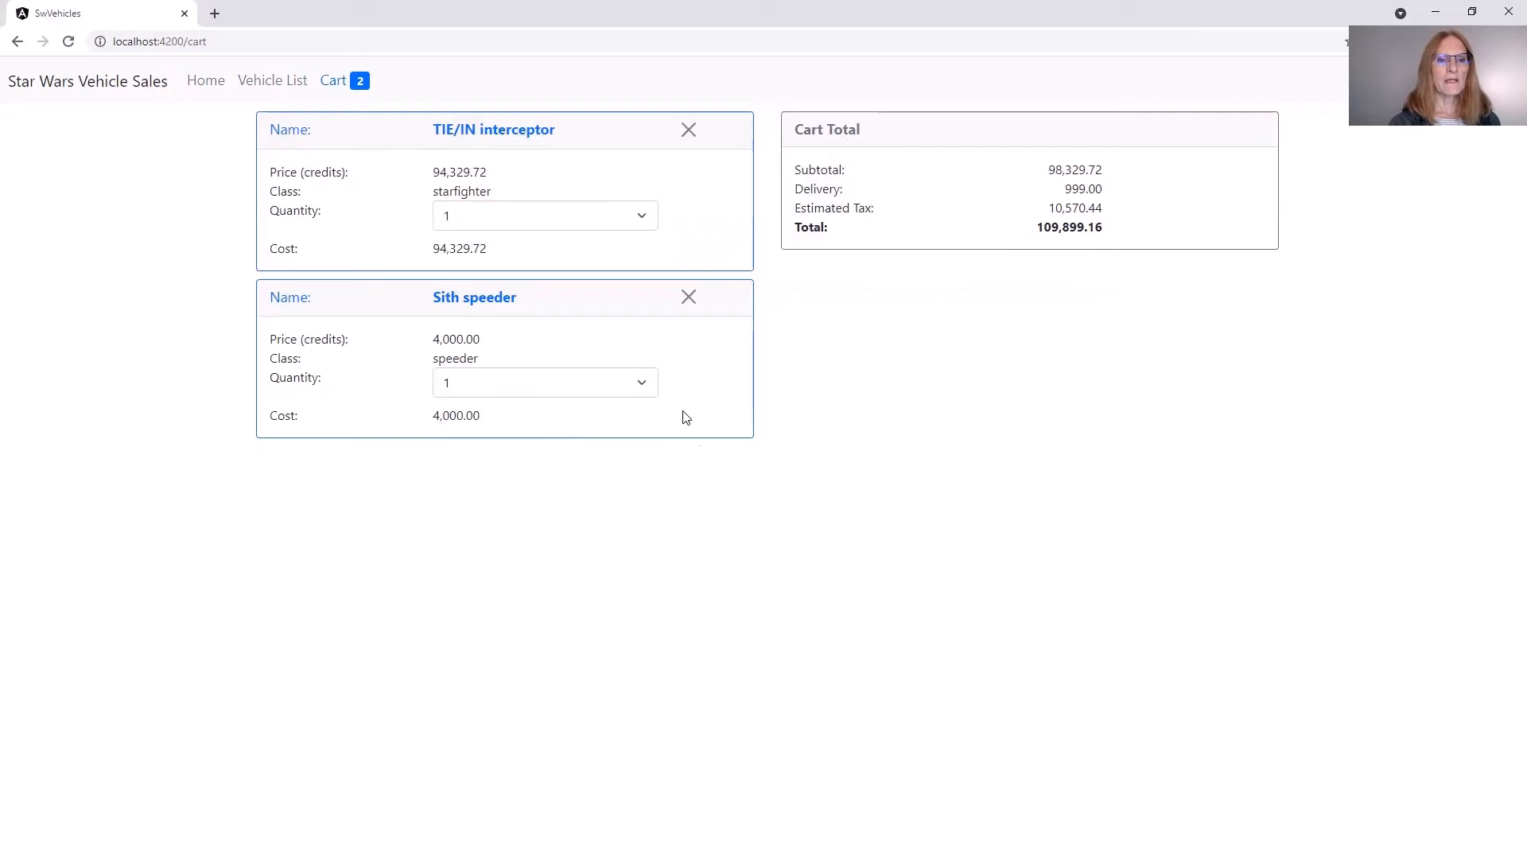
{"action": "left_click", "coordinate": [543, 382]}
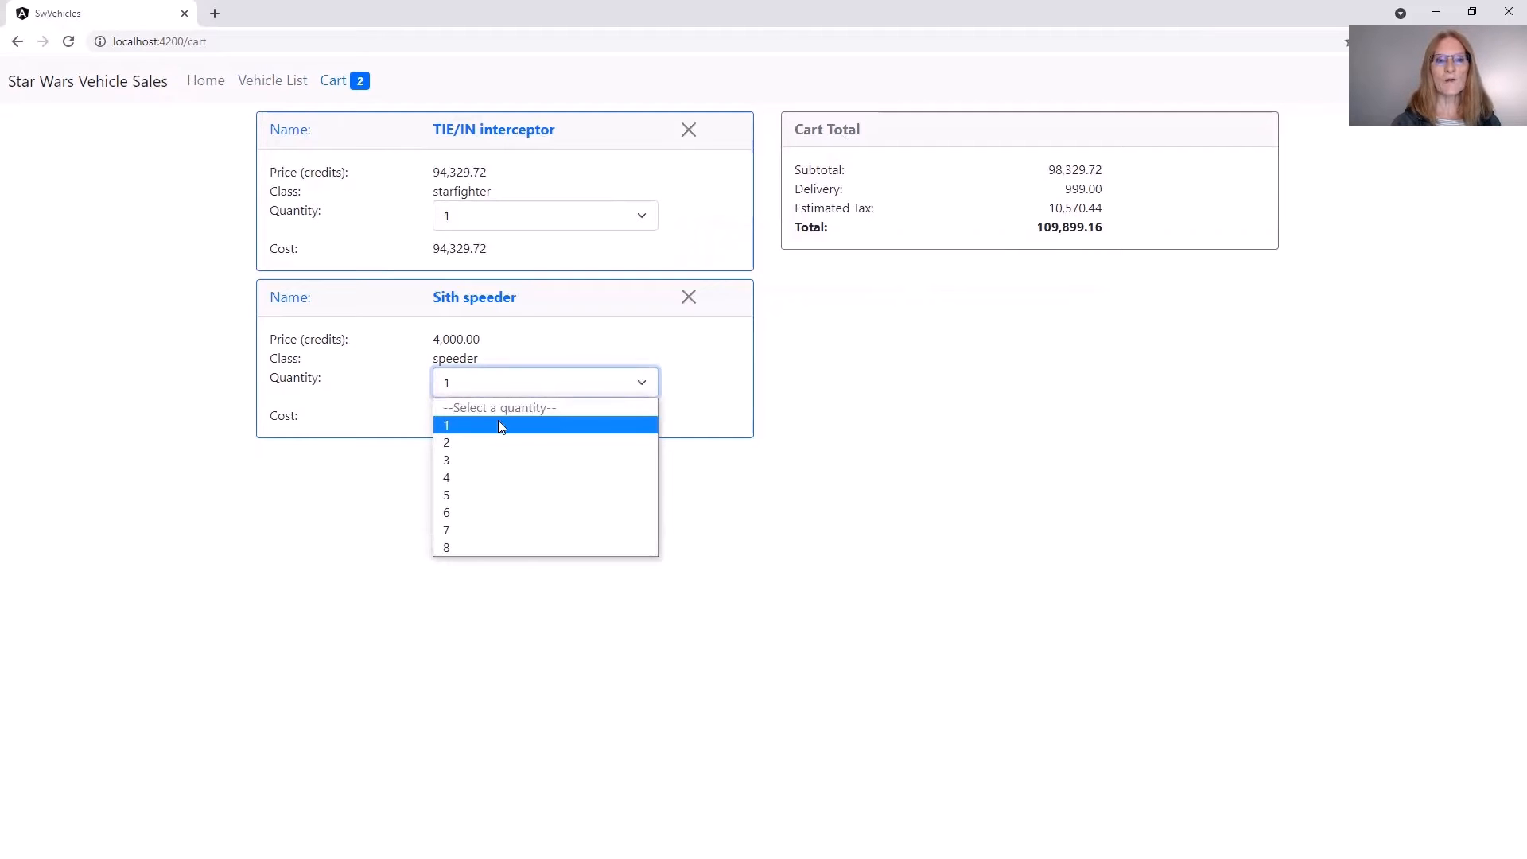
{"action": "mouse_move", "coordinate": [486, 445]}
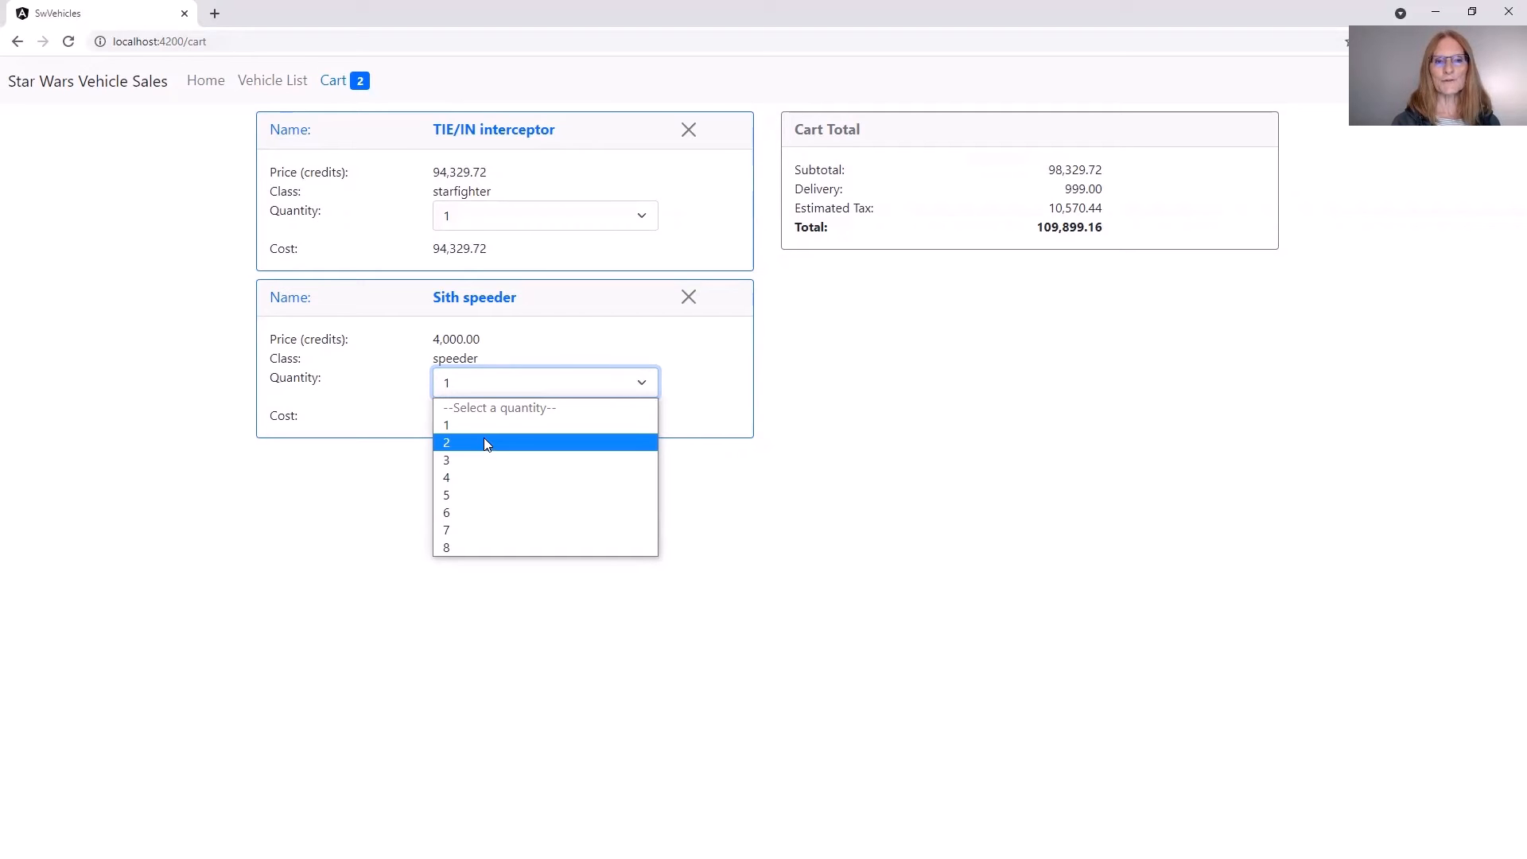
{"action": "left_click", "coordinate": [446, 443]}
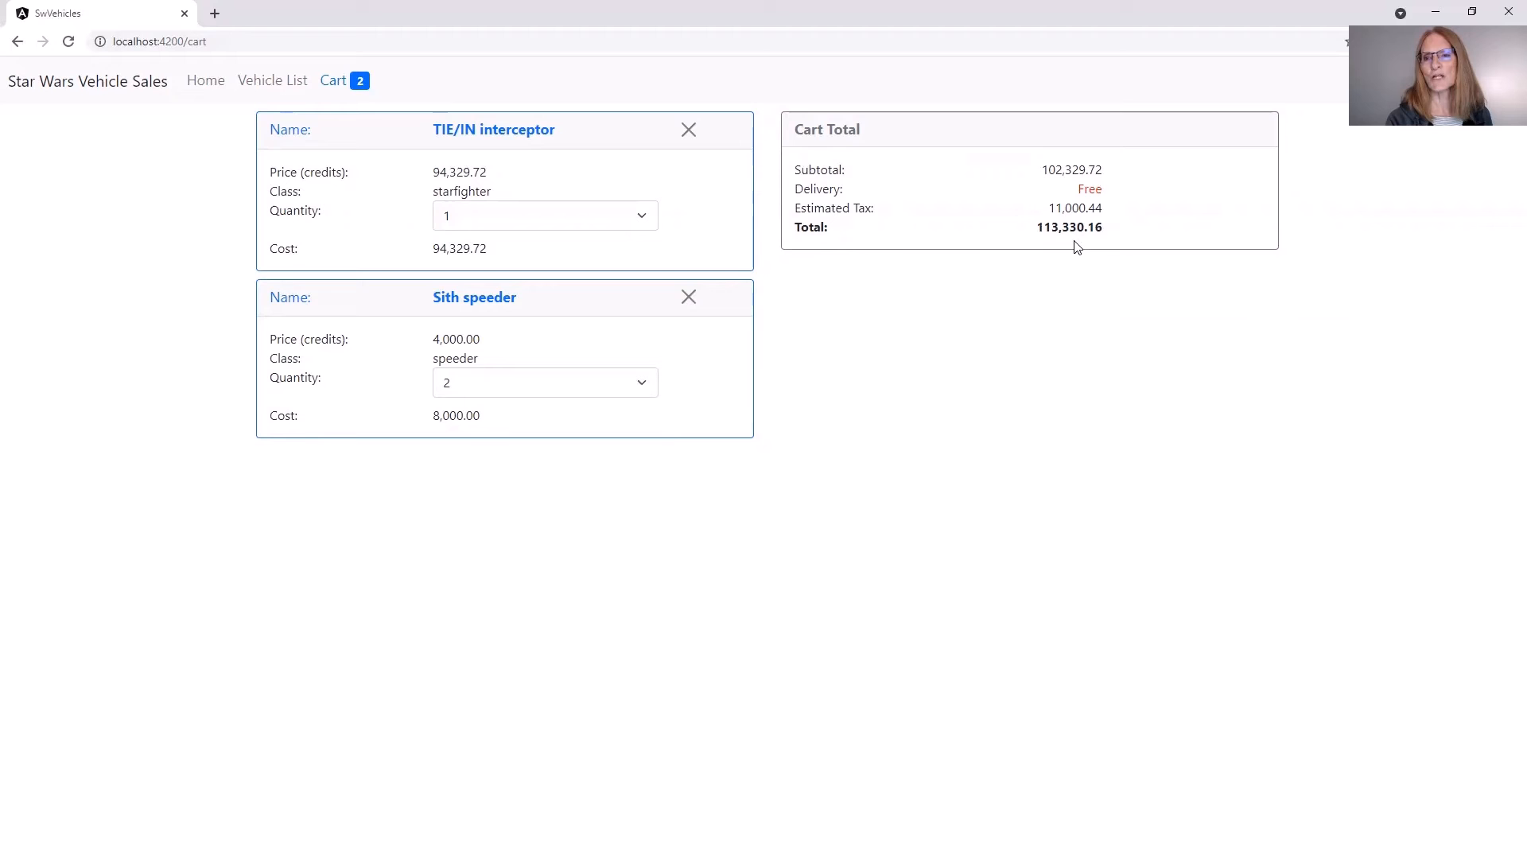
{"action": "mouse_move", "coordinate": [1096, 307]}
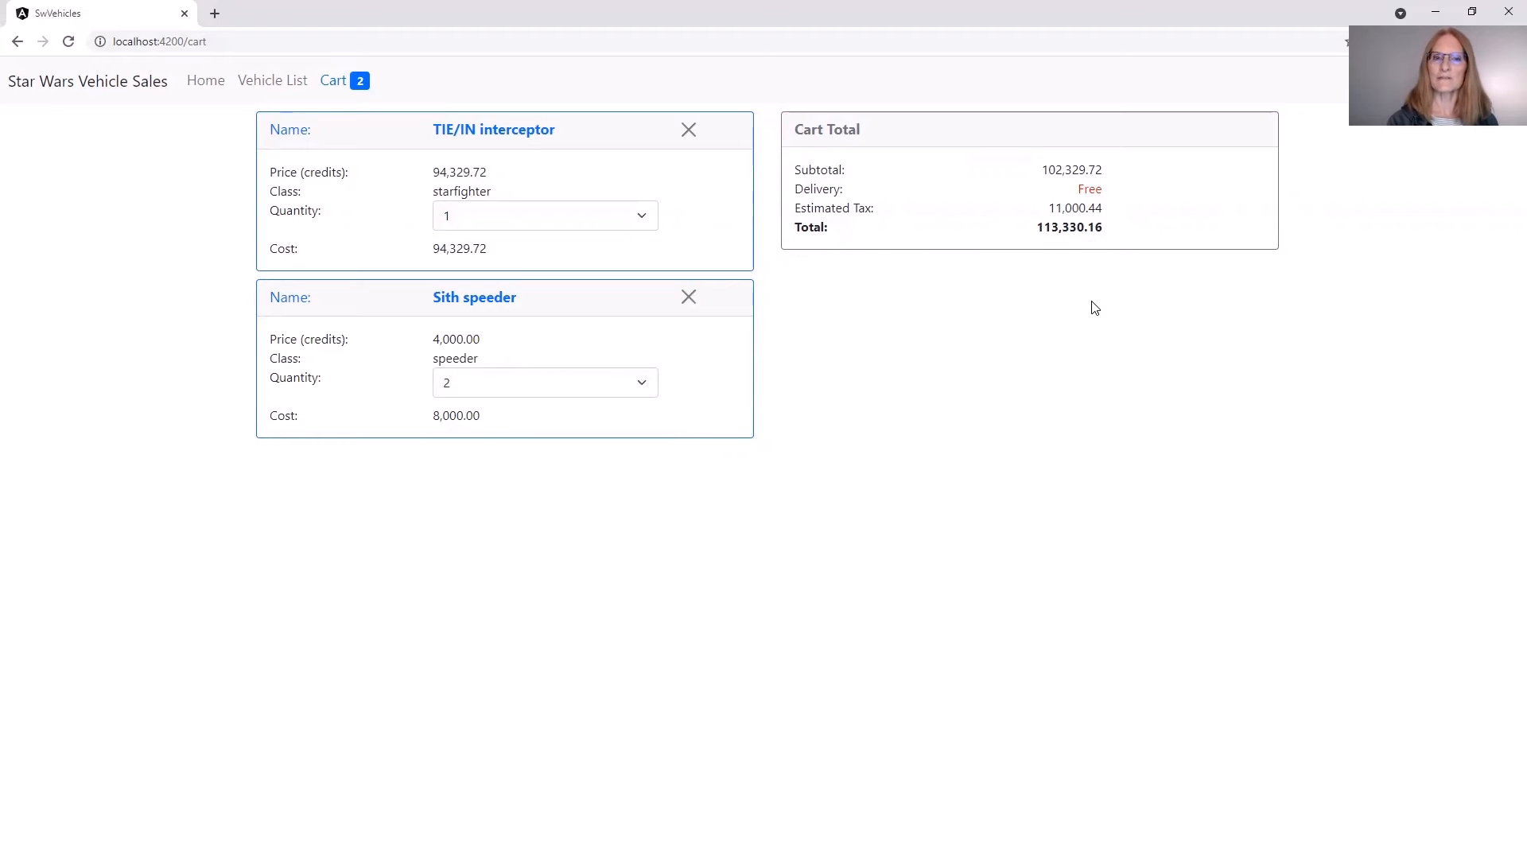
{"action": "mouse_move", "coordinate": [894, 411]}
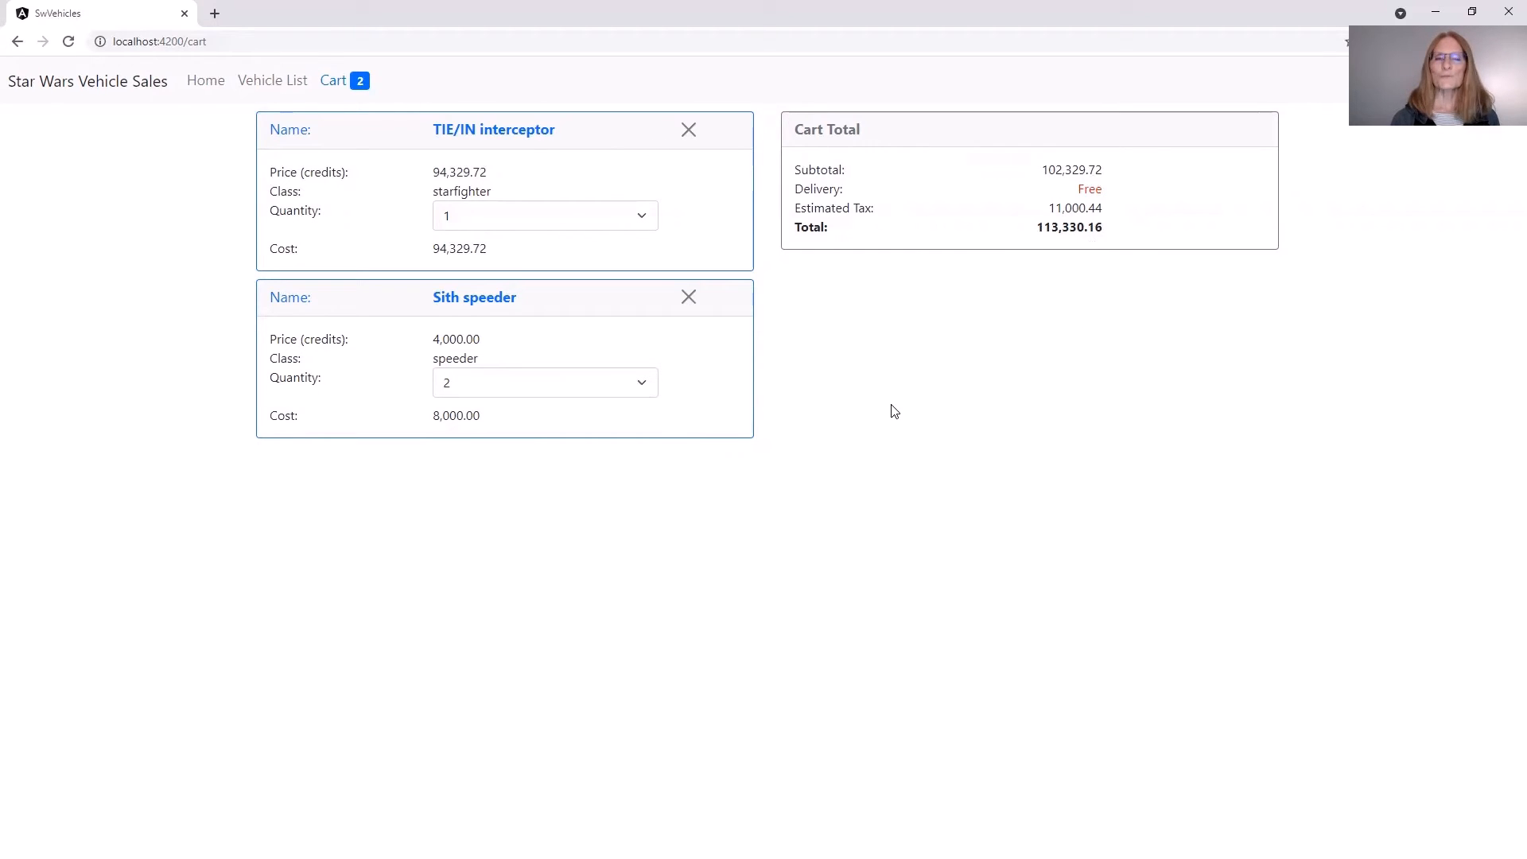
{"action": "mouse_move", "coordinate": [787, 342]}
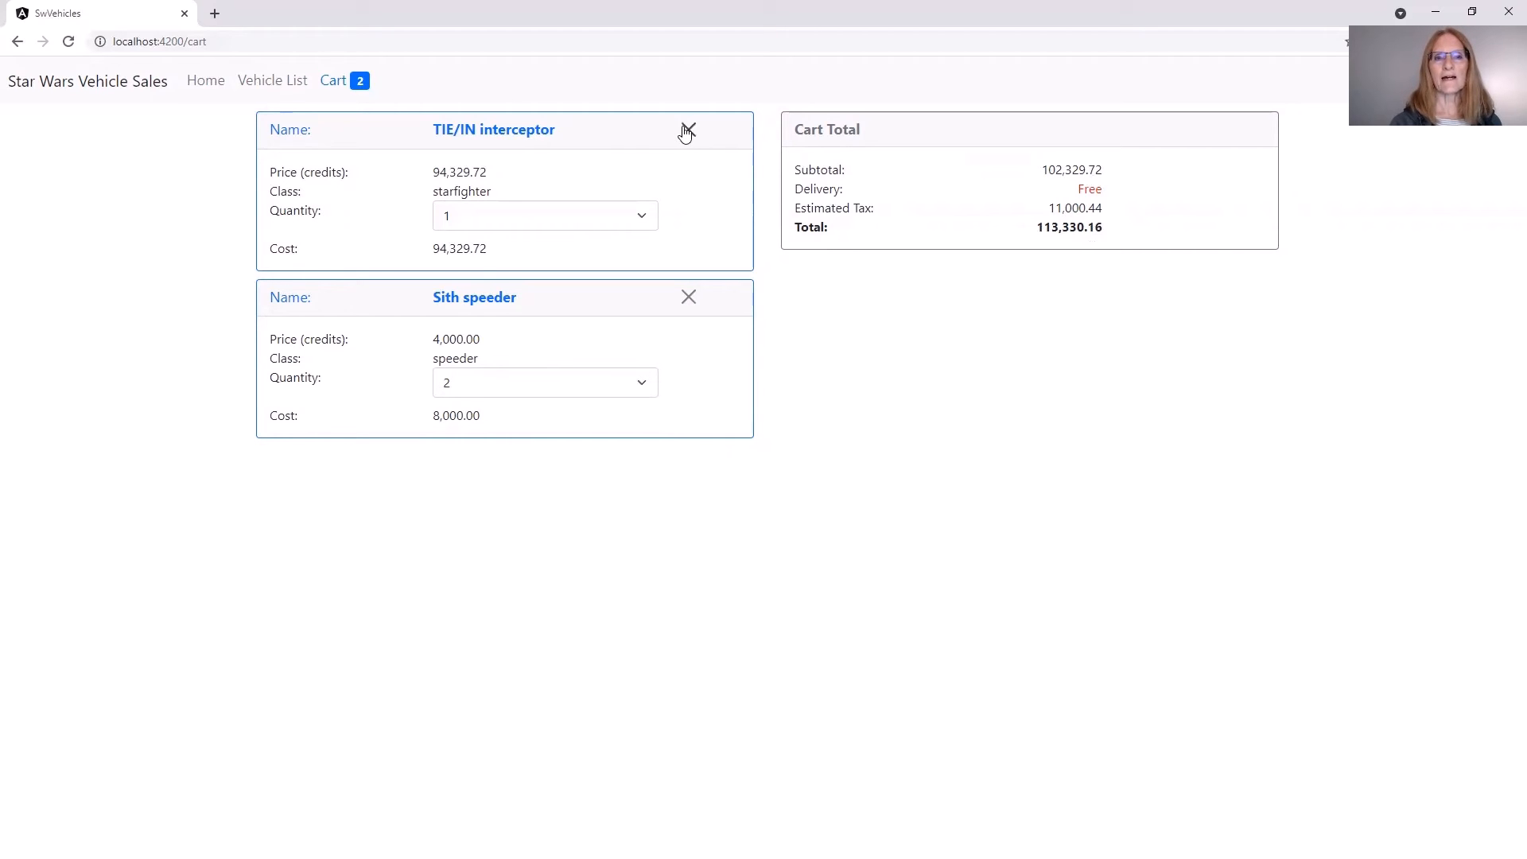
- Remove the TIE/IN interceptor card from the cart
{"action": "left_click", "coordinate": [687, 130]}
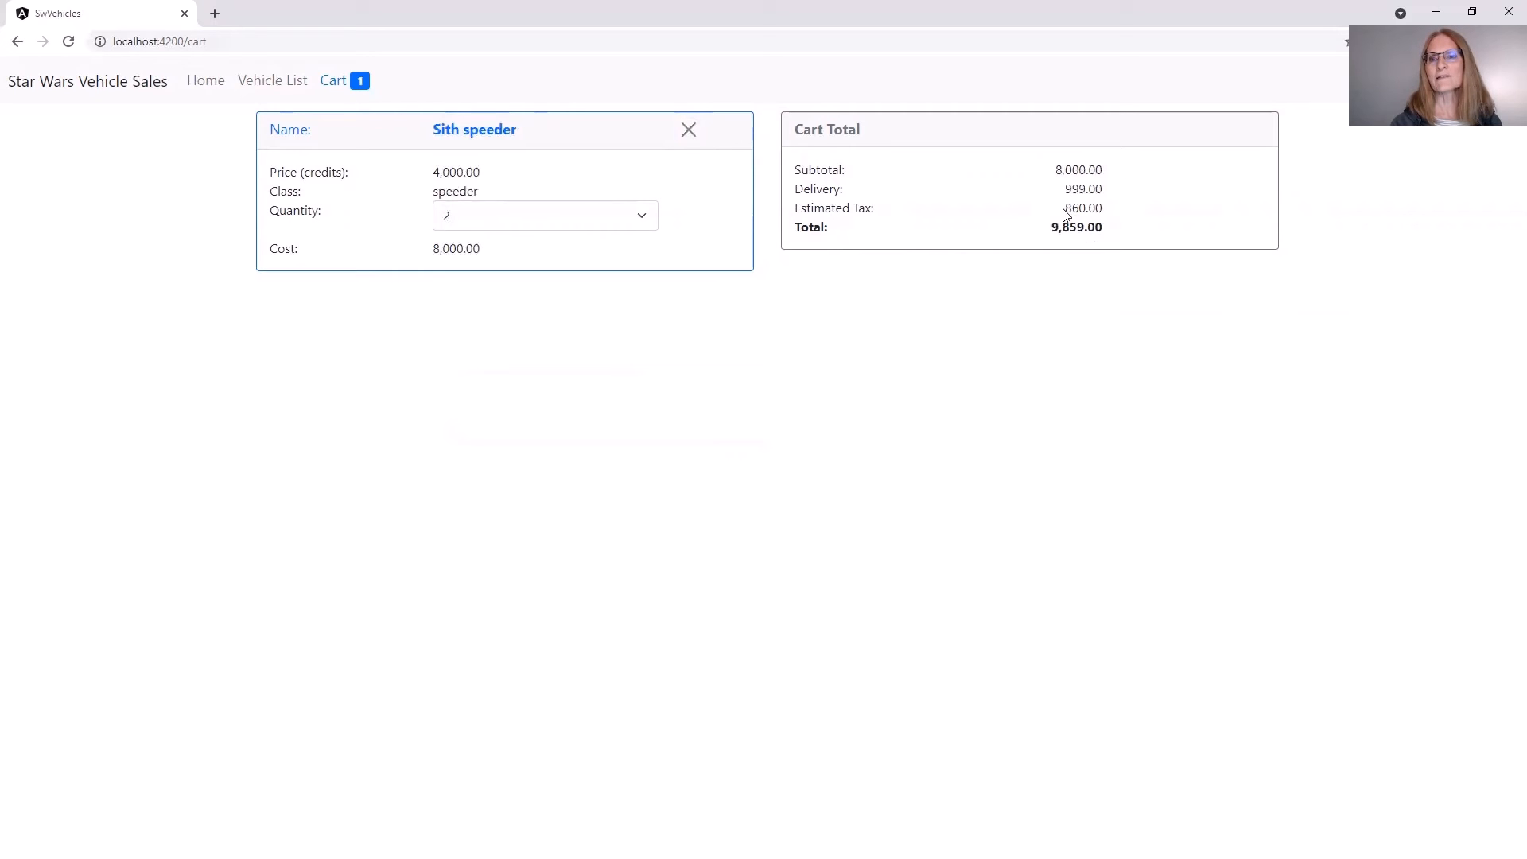
{"action": "mouse_move", "coordinate": [1069, 322]}
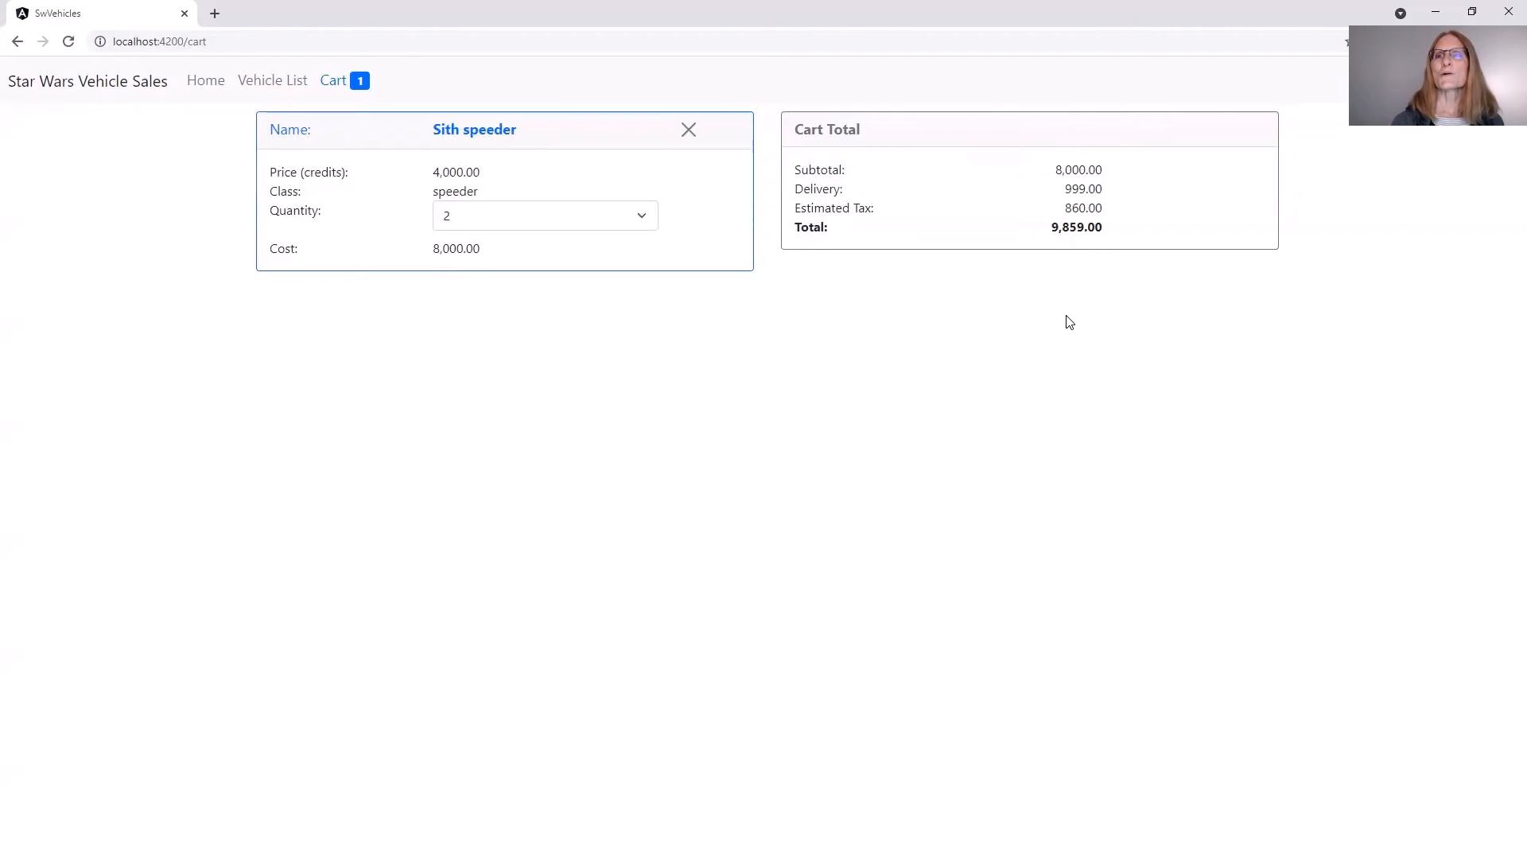
{"action": "mouse_move", "coordinate": [1252, 16]}
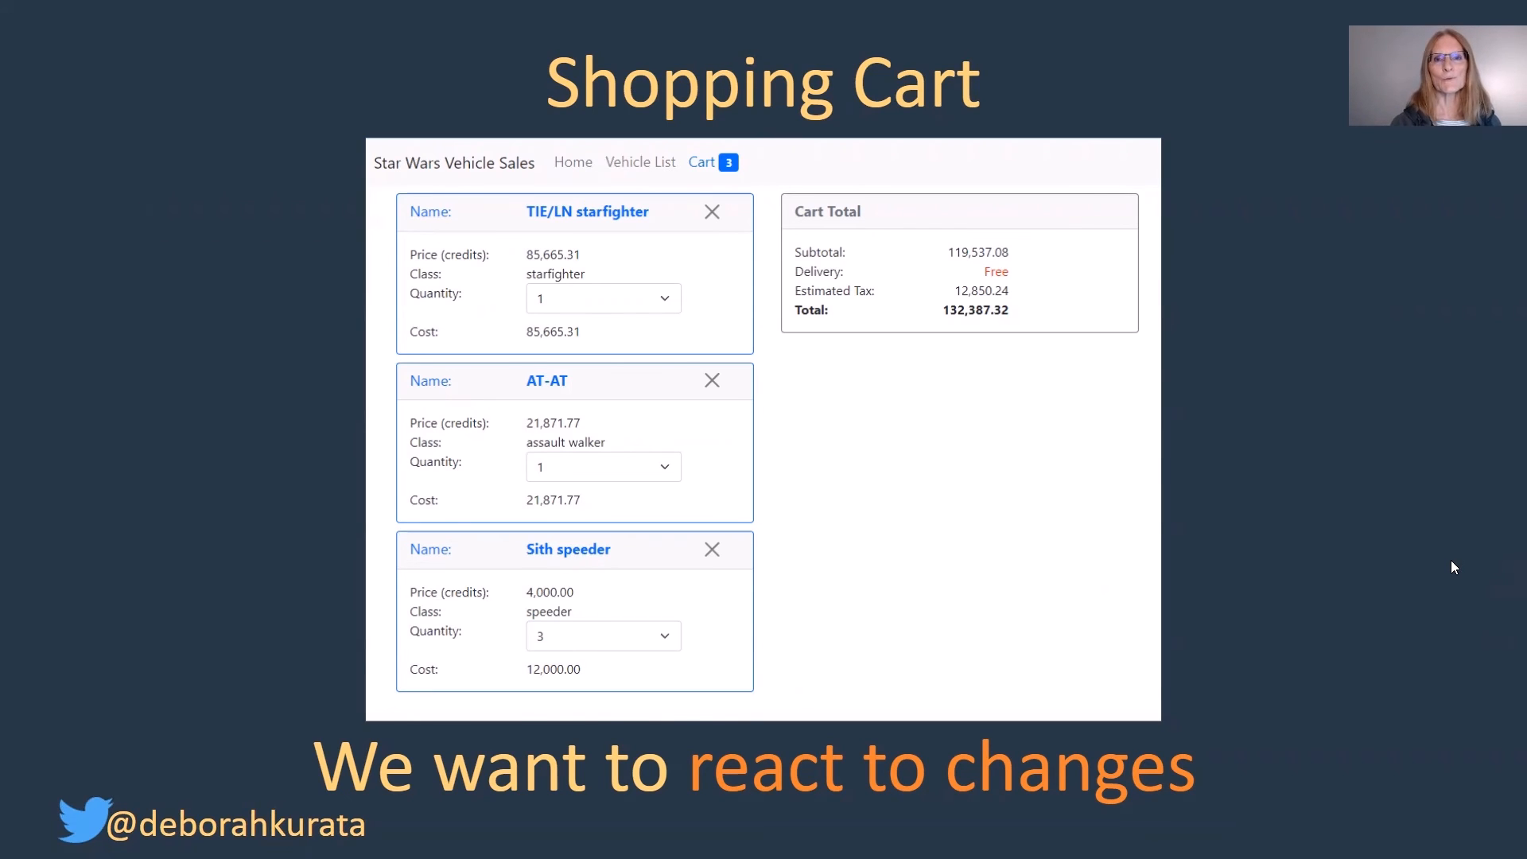
- Advance to the Reactive Programming slide
{"action": "key", "text": "Right"}
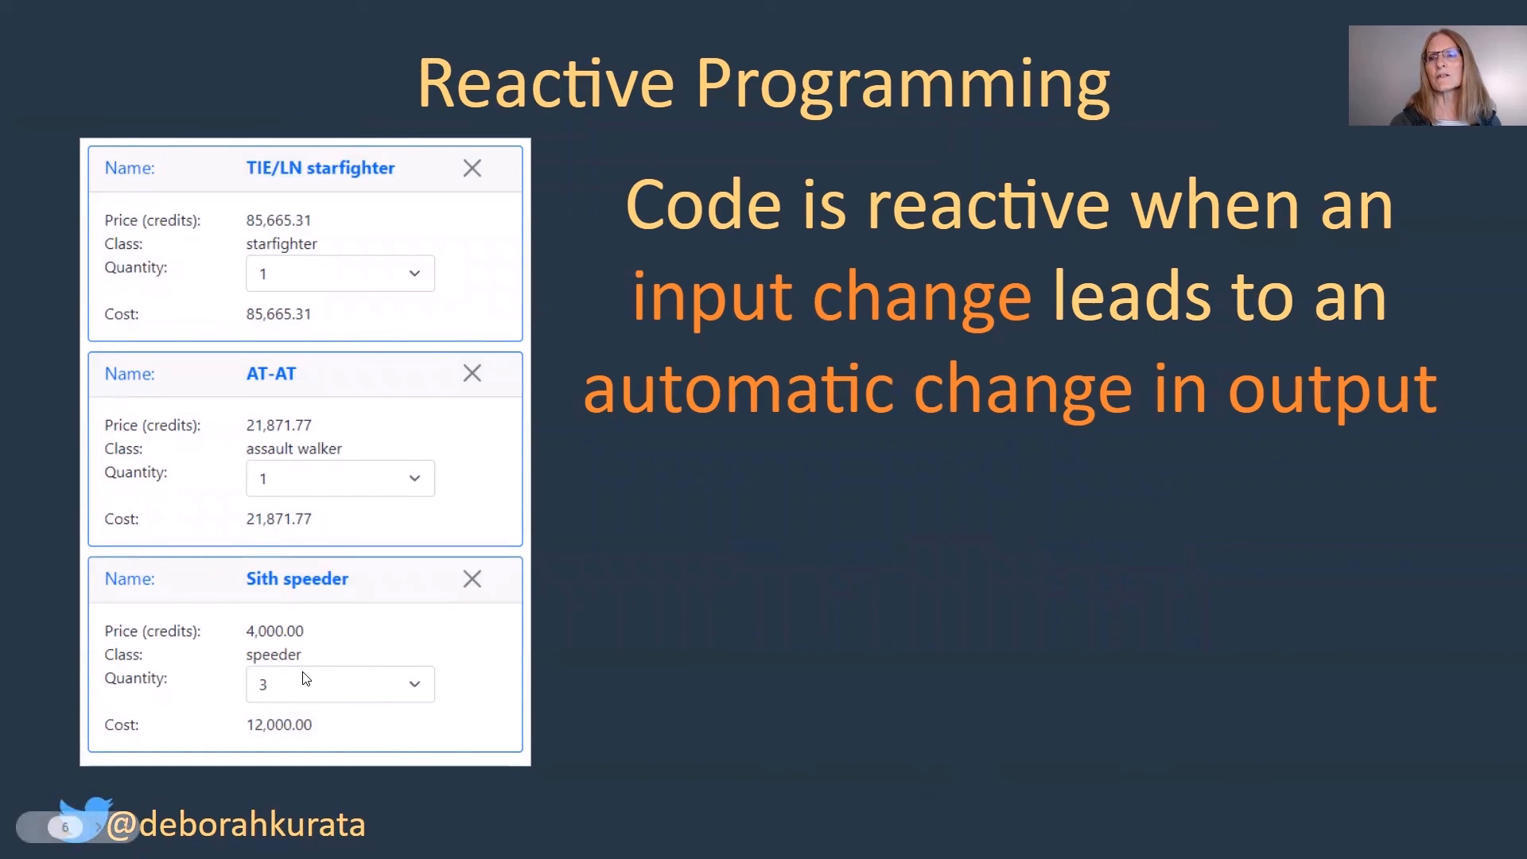